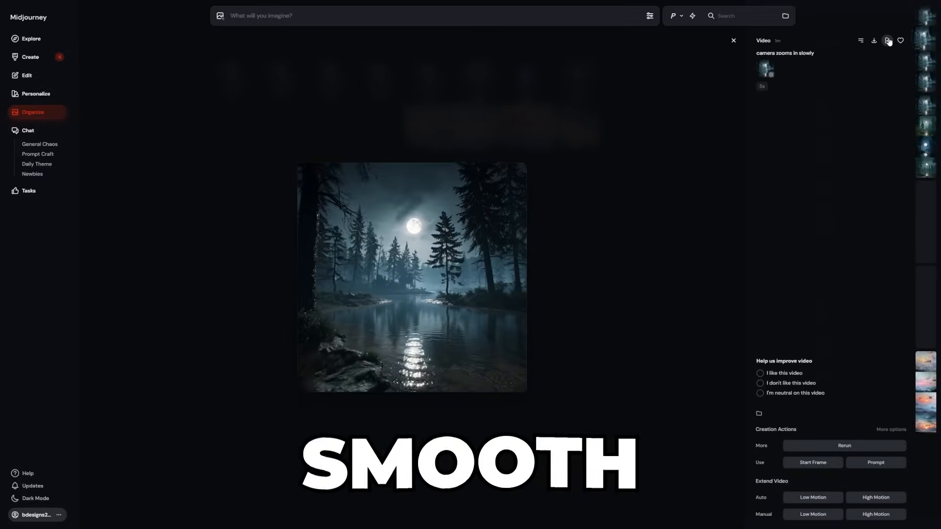
pyautogui.moveTo(887, 41)
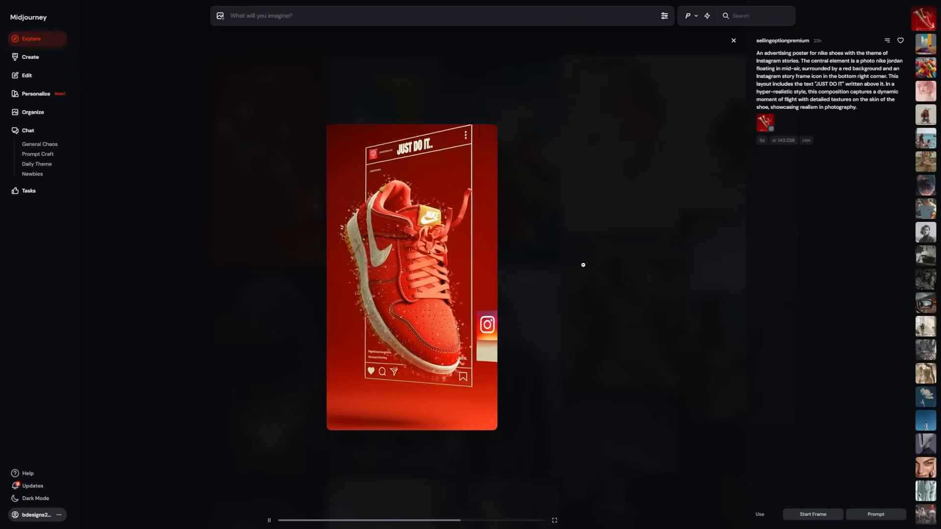
# Step: Close the sneaker video viewer and scroll down through the Explore feed
pyautogui.click(732, 41)
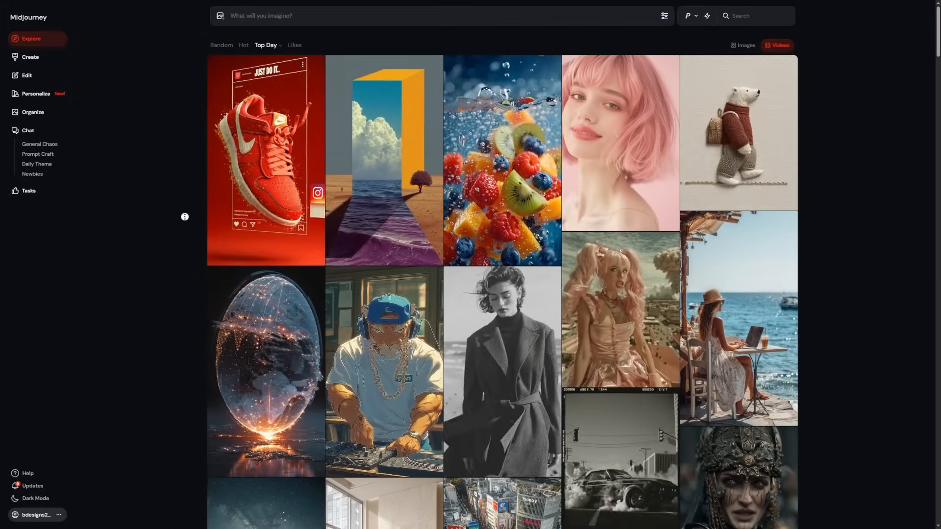
pyautogui.scroll(-3)
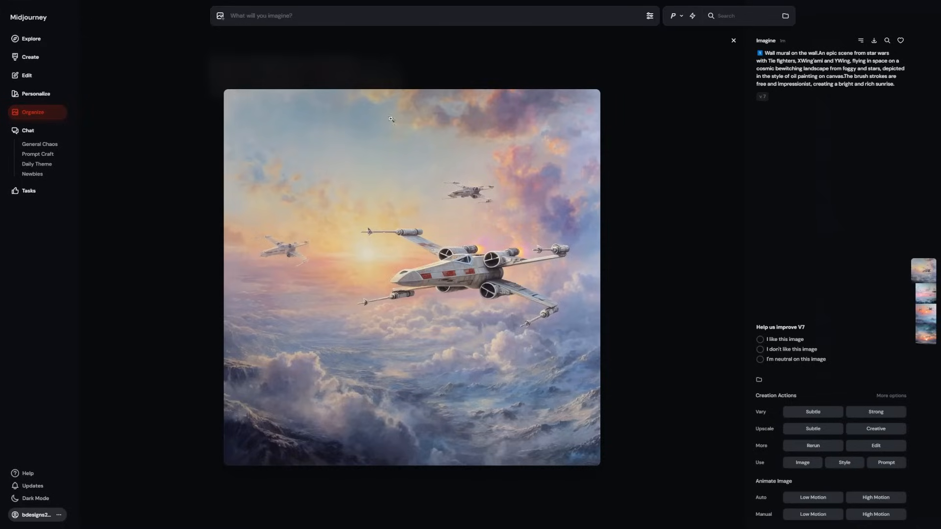
pyautogui.click(733, 40)
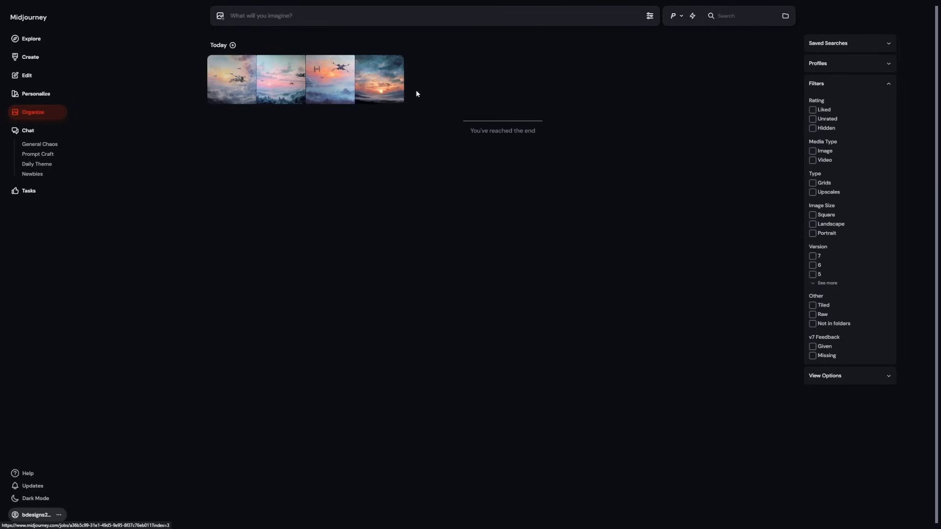
pyautogui.click(379, 79)
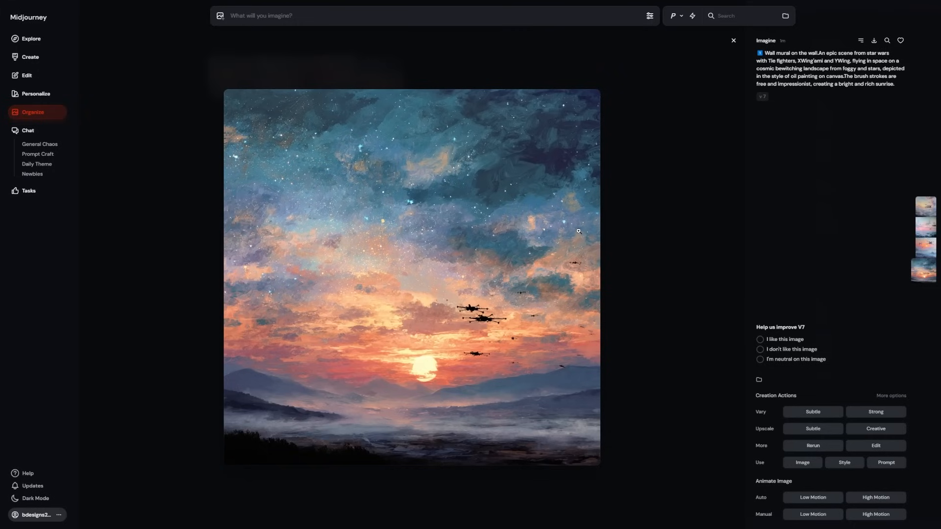
pyautogui.moveTo(682, 257)
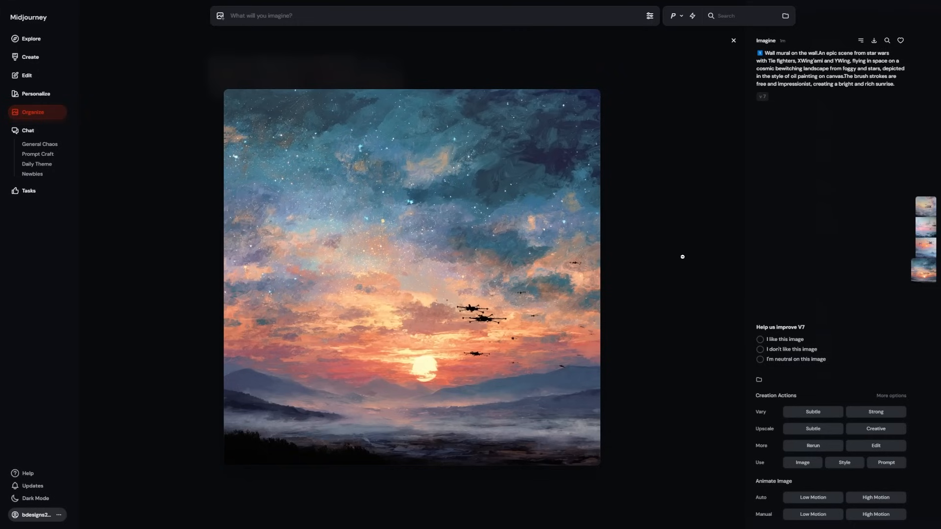
pyautogui.moveTo(709, 163)
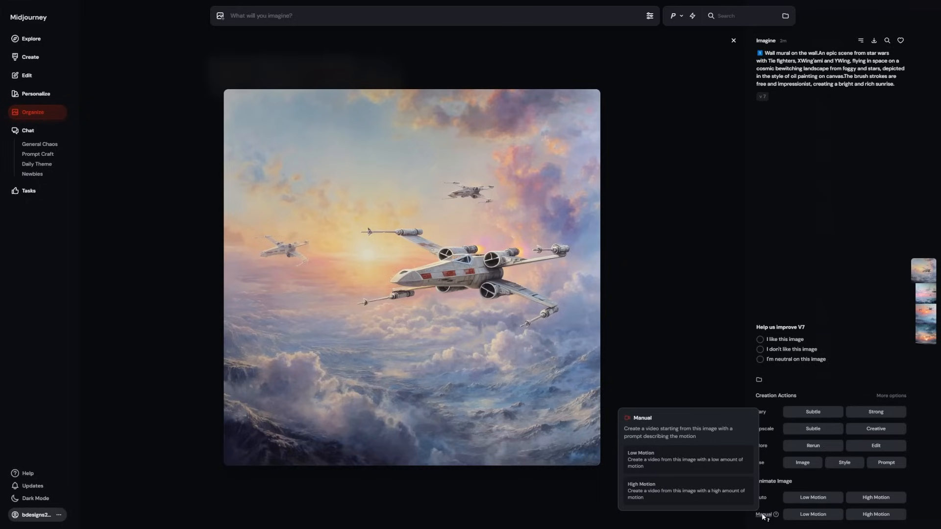
pyautogui.moveTo(761, 497)
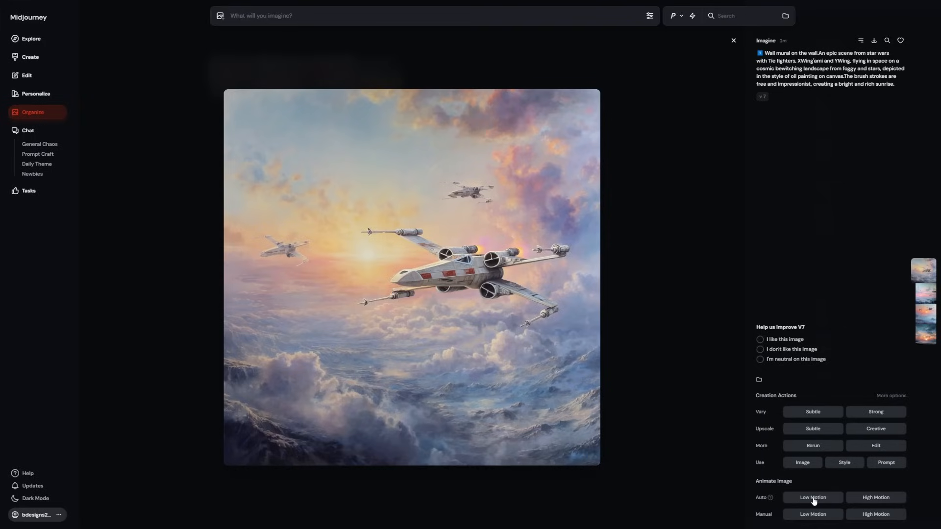
pyautogui.moveTo(766, 511)
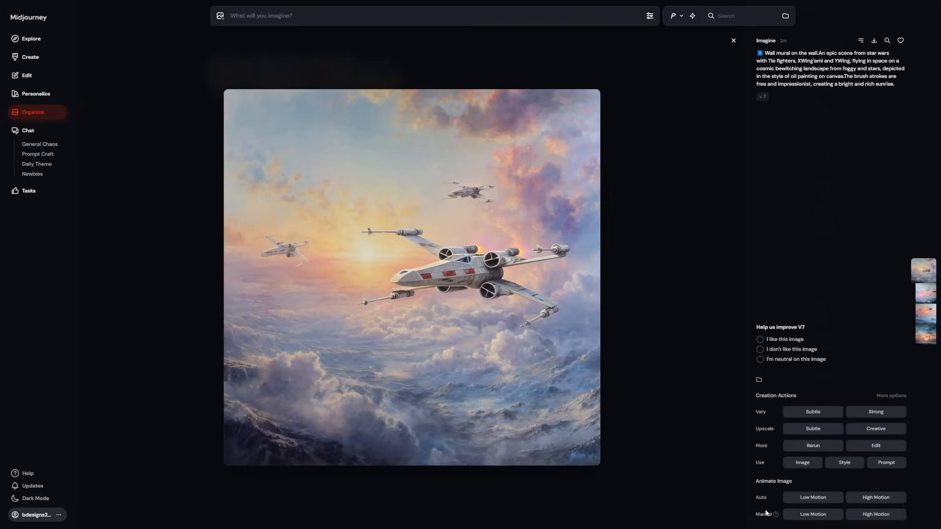
pyautogui.moveTo(876, 497)
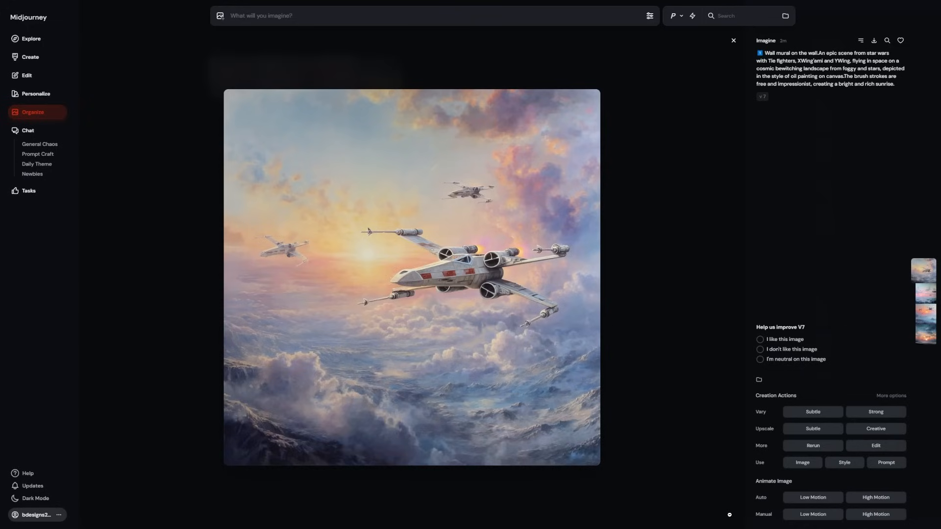
pyautogui.moveTo(832, 502)
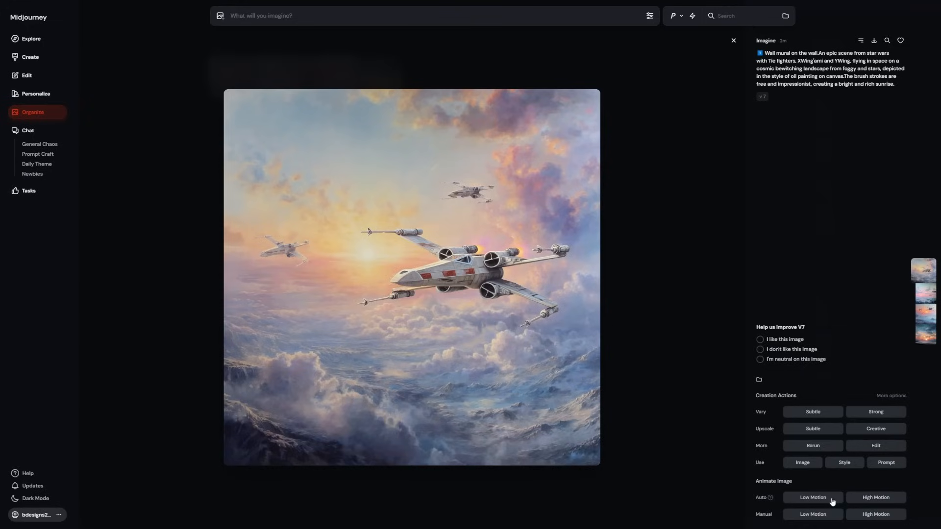
pyautogui.moveTo(812, 500)
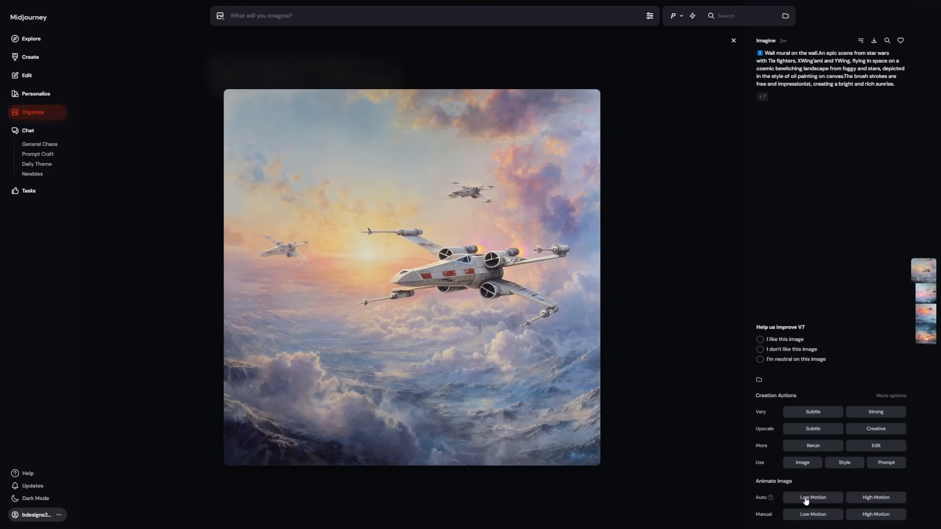
pyautogui.moveTo(618, 464)
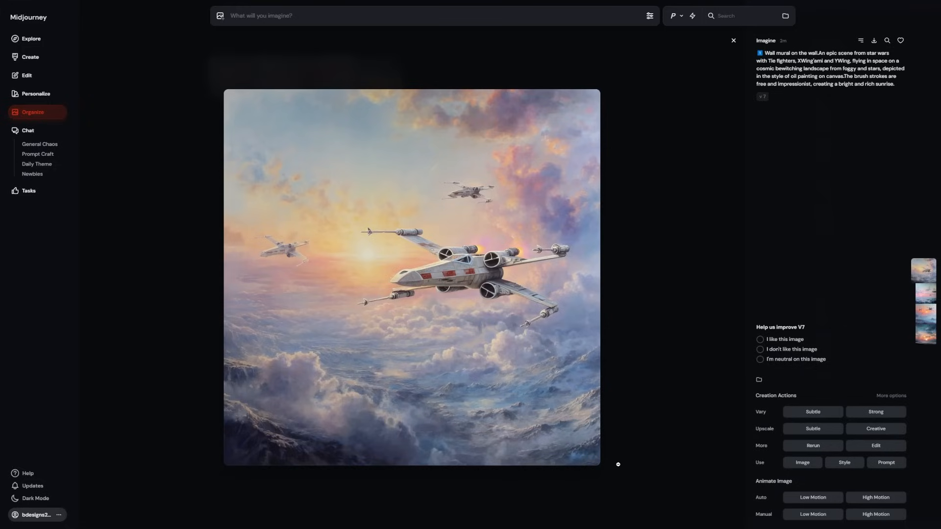
pyautogui.moveTo(472, 280)
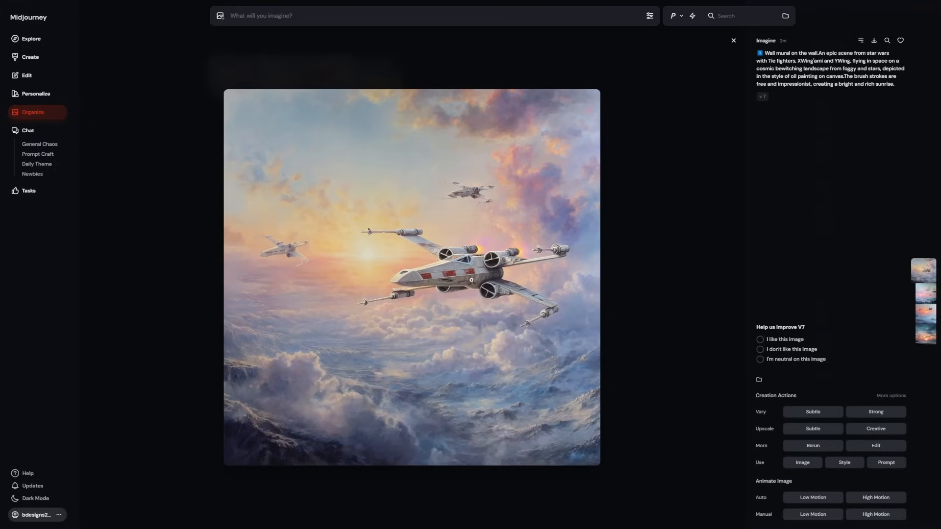
pyautogui.moveTo(463, 273)
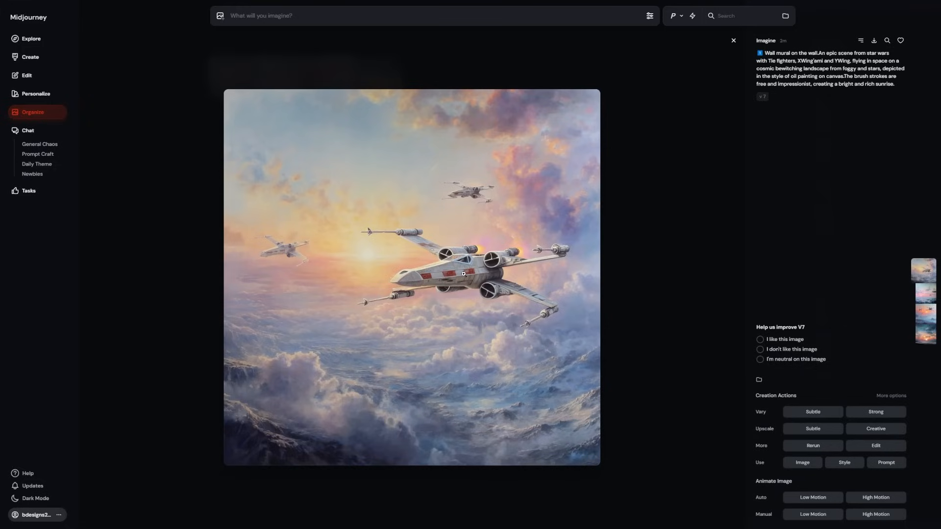
pyautogui.moveTo(838, 524)
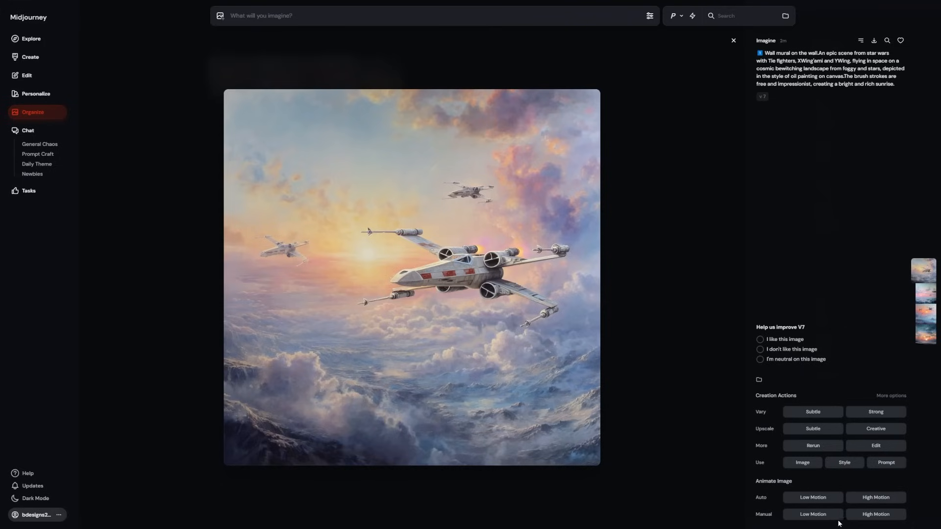
pyautogui.moveTo(764, 514)
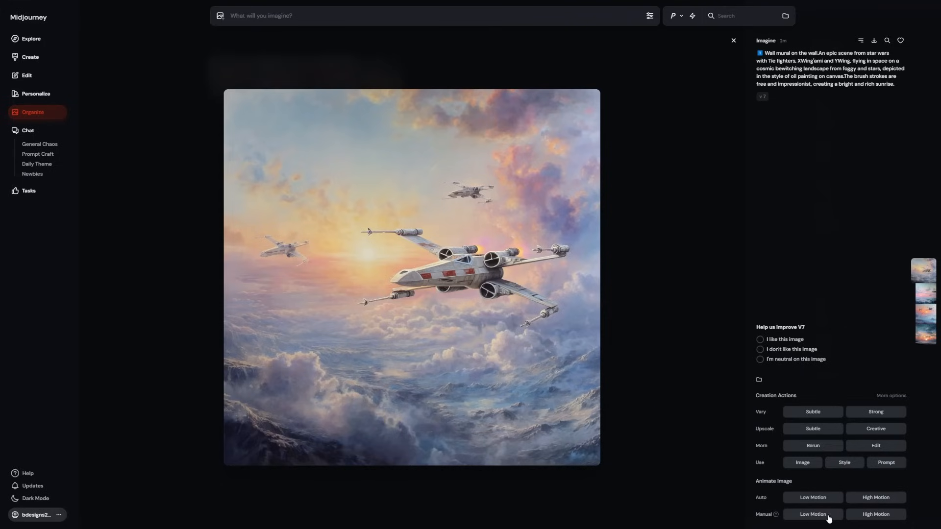
# Step: Animate the lake image with Manual Low Motion and the prompt 'camera zooms in slowly'
pyautogui.click(812, 514)
pyautogui.write('camera zooms in slowly')
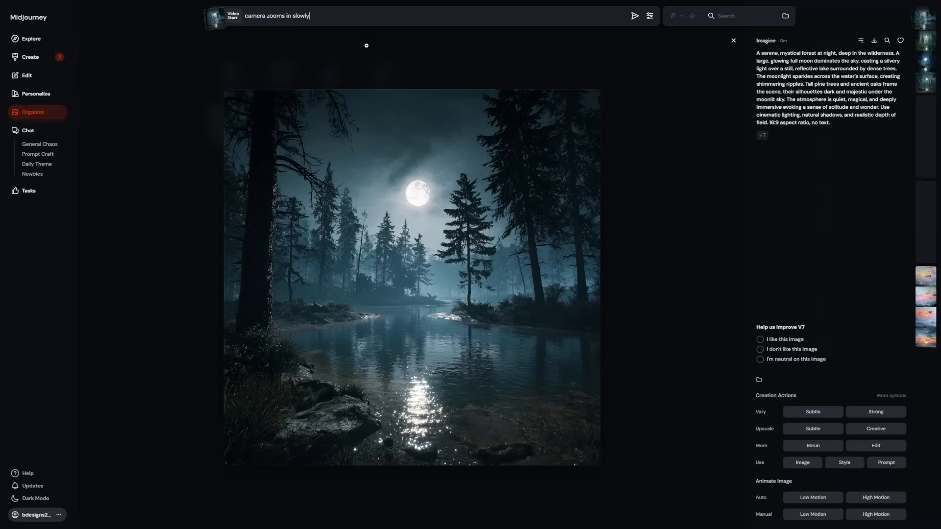
pyautogui.click(634, 15)
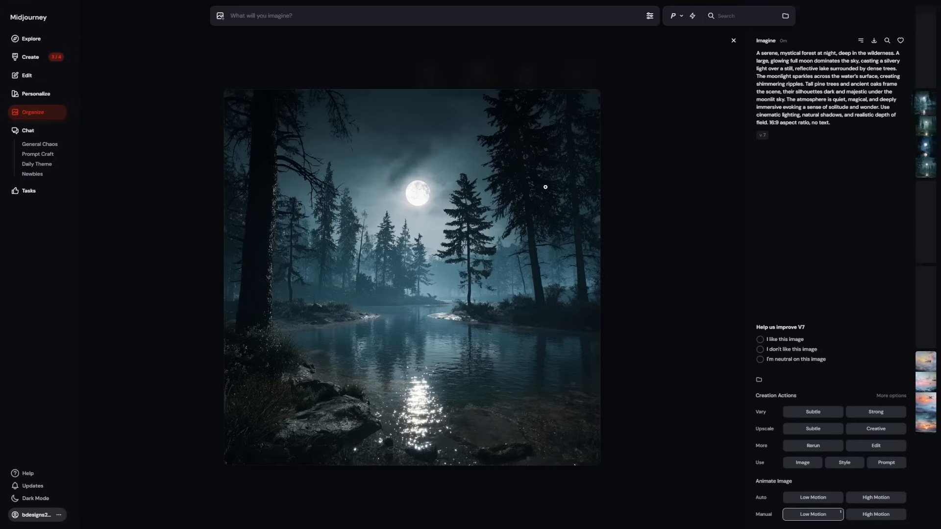
pyautogui.moveTo(542, 331)
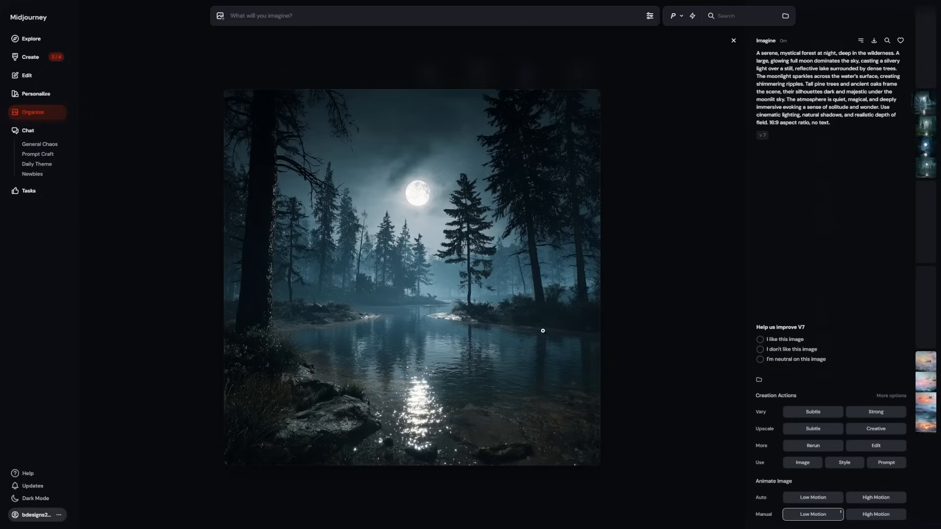
pyautogui.moveTo(416, 301)
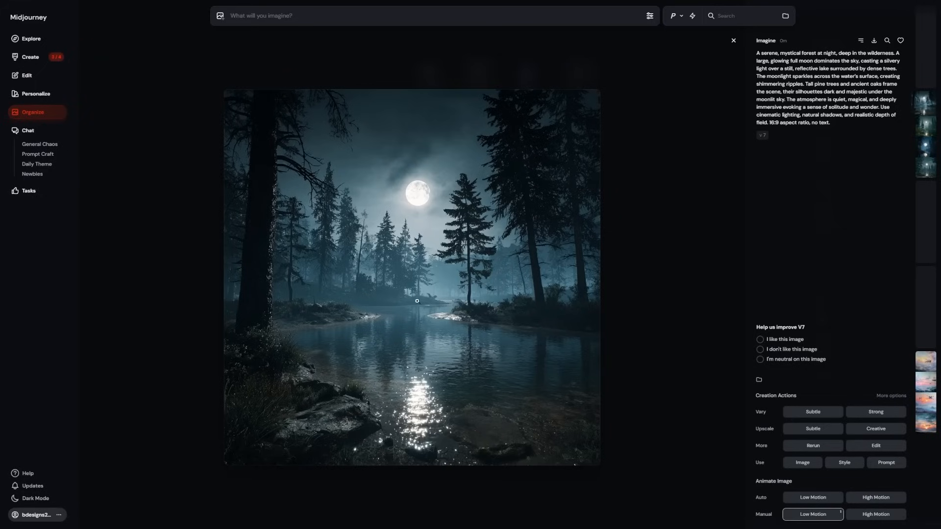
pyautogui.moveTo(655, 272)
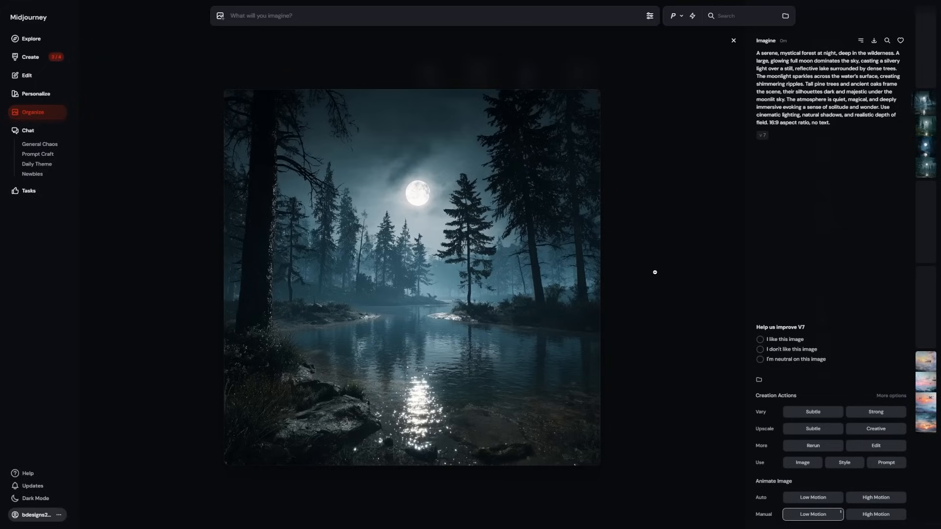
pyautogui.moveTo(656, 268)
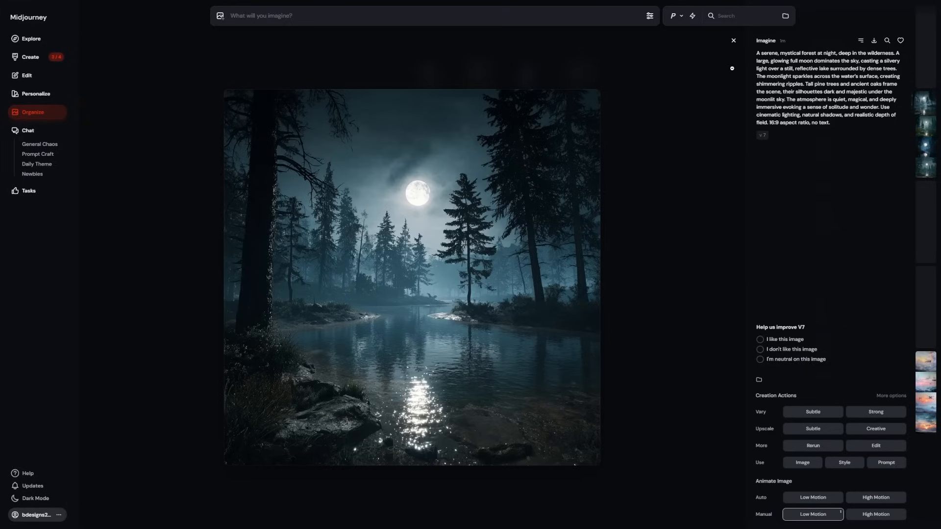
# Step: Check the third lake image in the library, then open the finished slow-zoom lake video
pyautogui.click(733, 40)
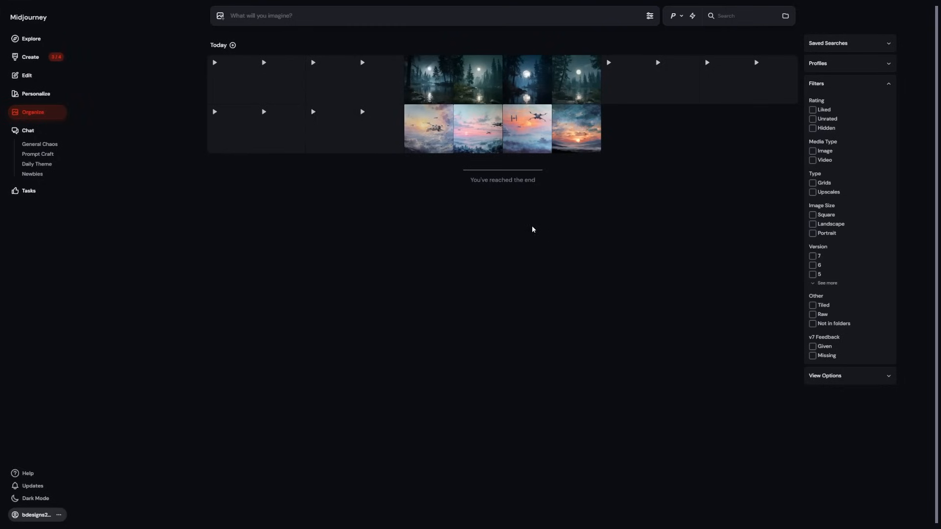
pyautogui.moveTo(473, 212)
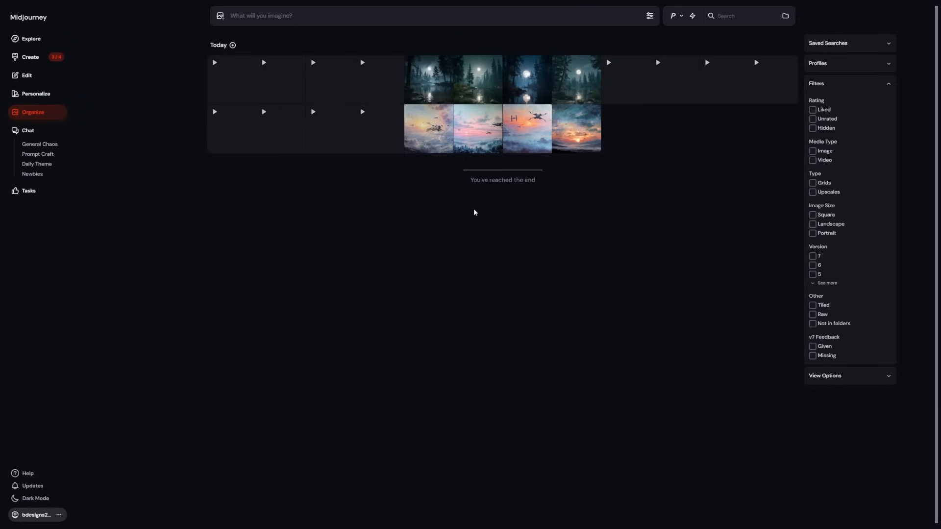
pyautogui.moveTo(437, 185)
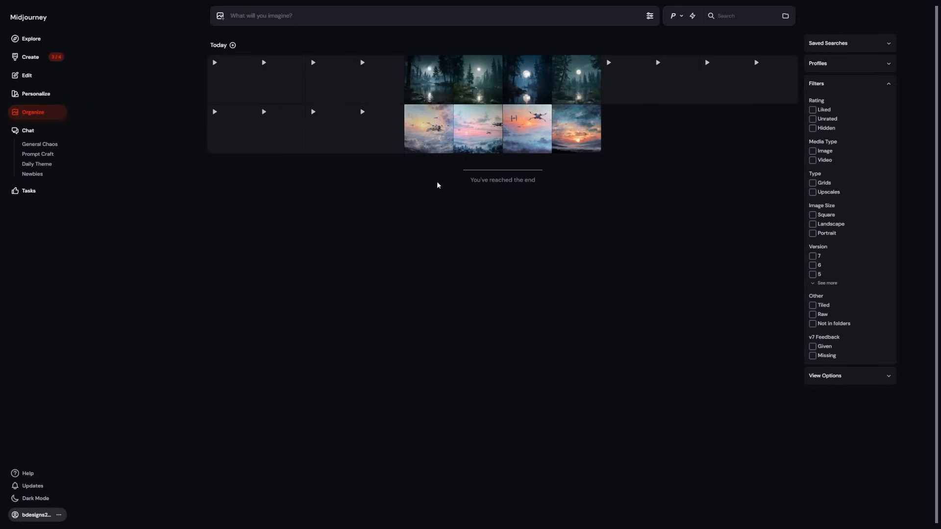
pyautogui.moveTo(542, 62)
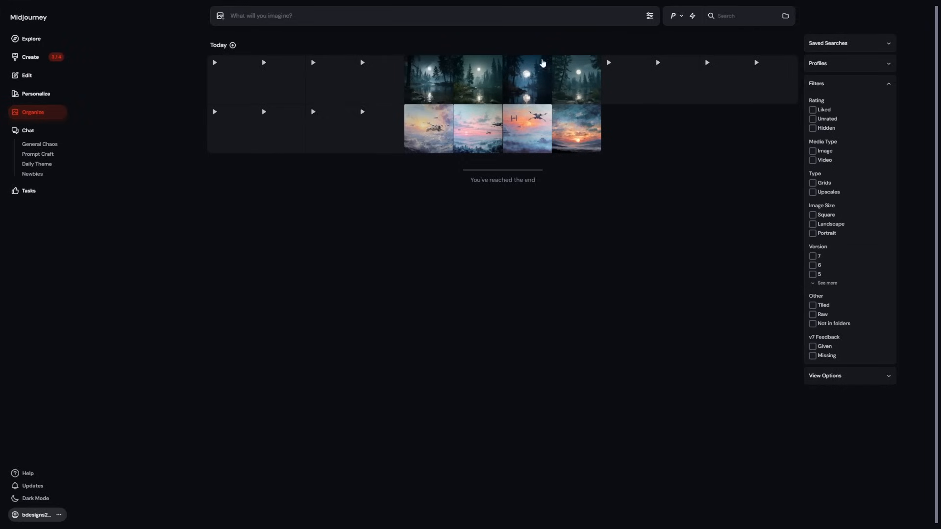
pyautogui.click(428, 79)
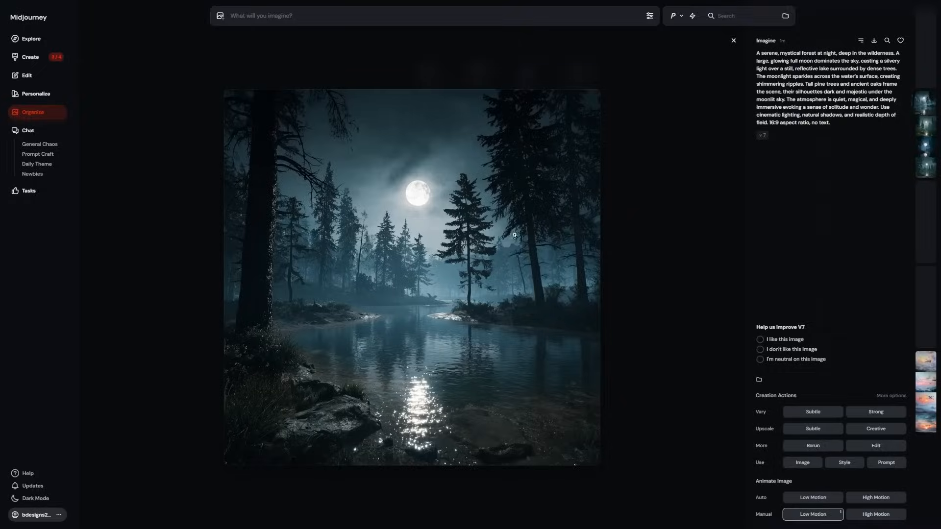
pyautogui.click(732, 41)
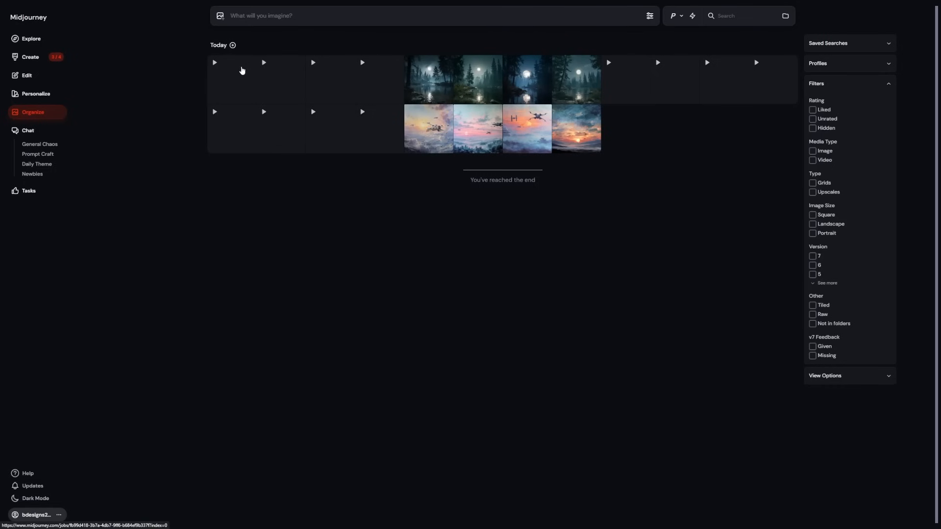
pyautogui.click(429, 79)
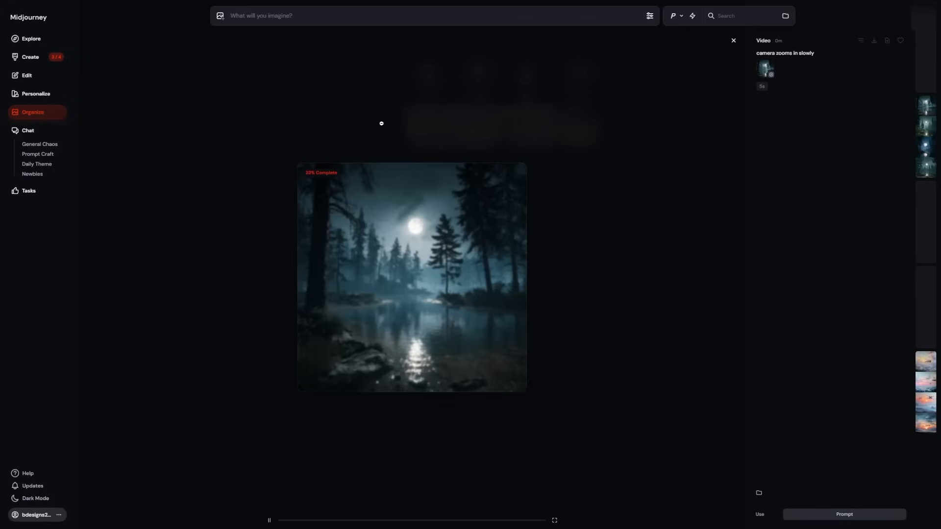
pyautogui.moveTo(324, 174)
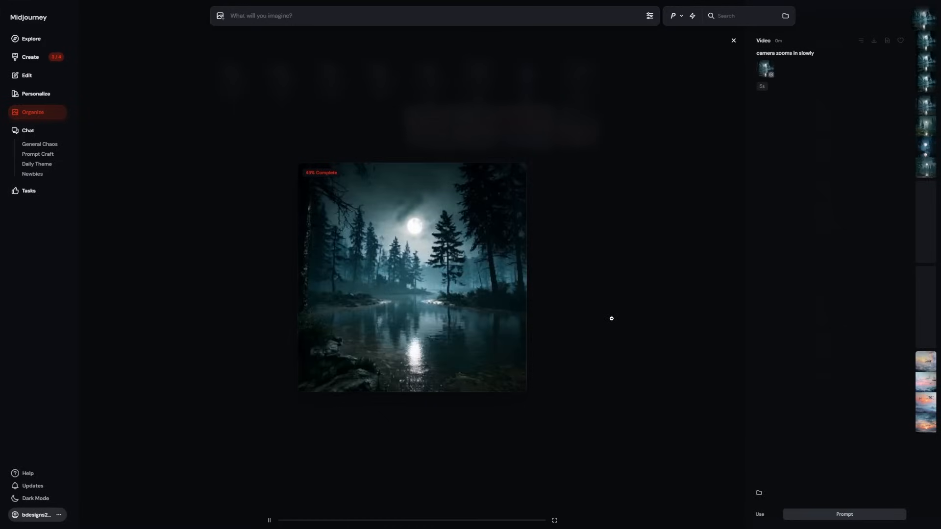
pyautogui.click(733, 40)
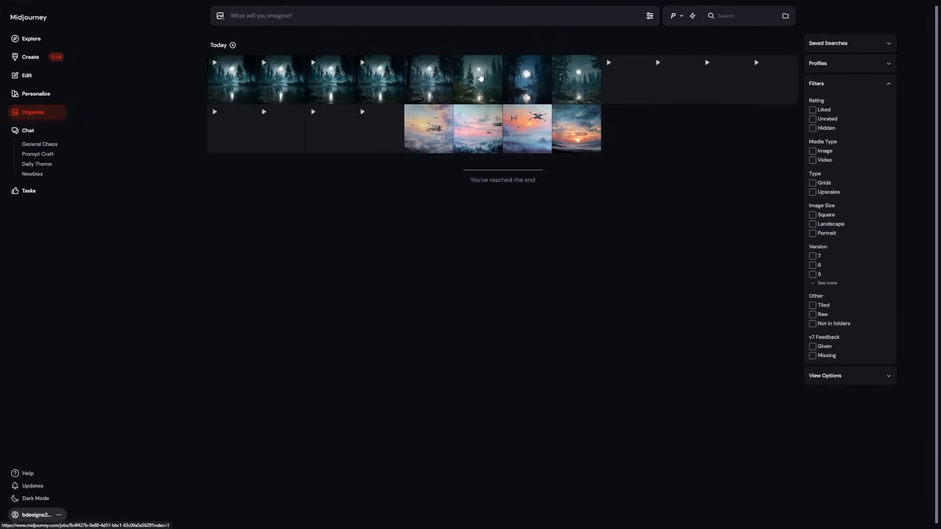
pyautogui.click(480, 78)
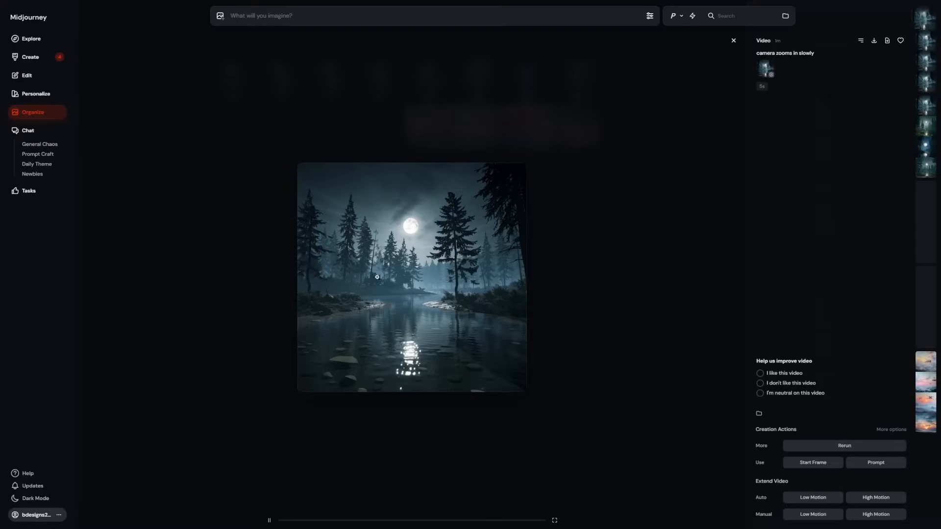
pyautogui.click(733, 40)
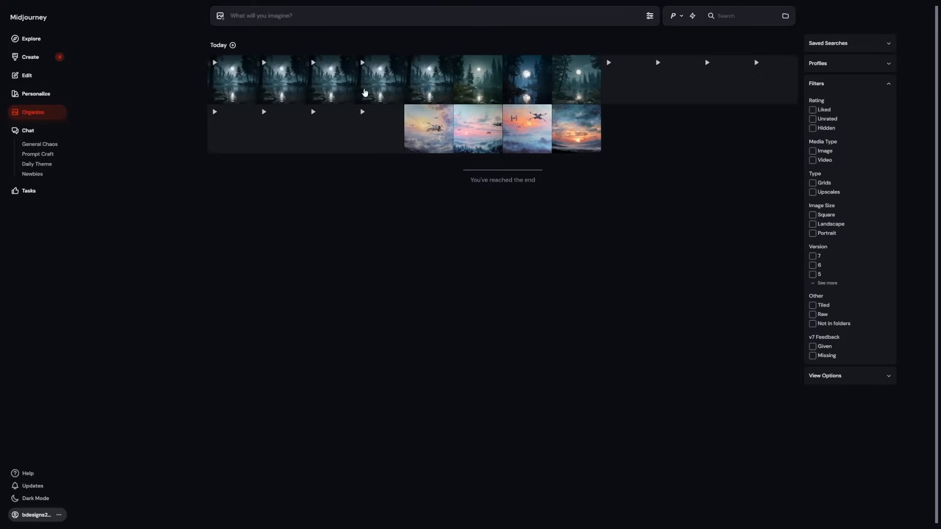
pyautogui.moveTo(324, 89)
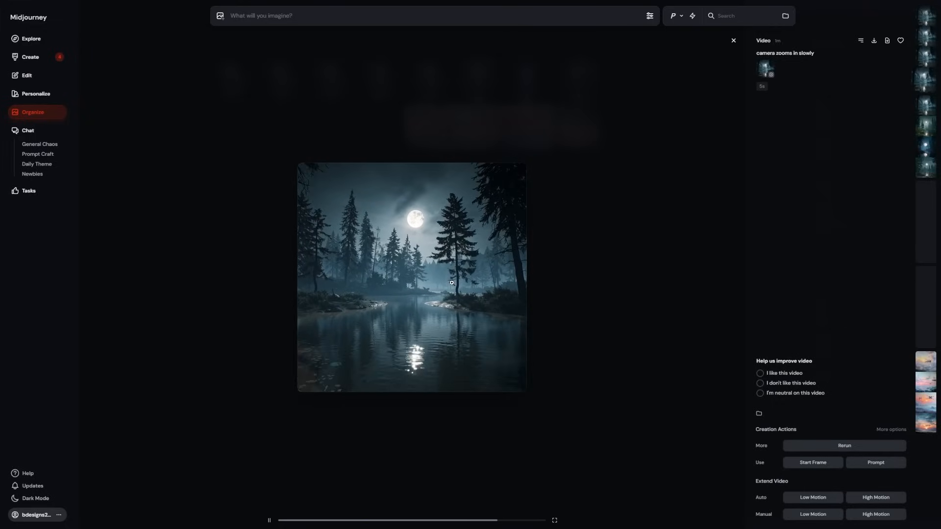
pyautogui.moveTo(681, 292)
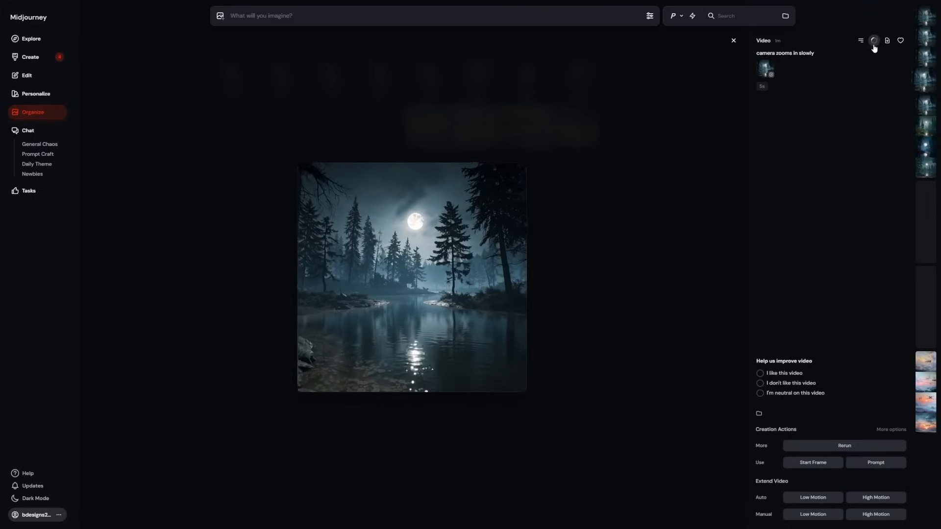
# Step: Download the slow camera-zoom moonlit lake video and close the viewer
pyautogui.click(411, 276)
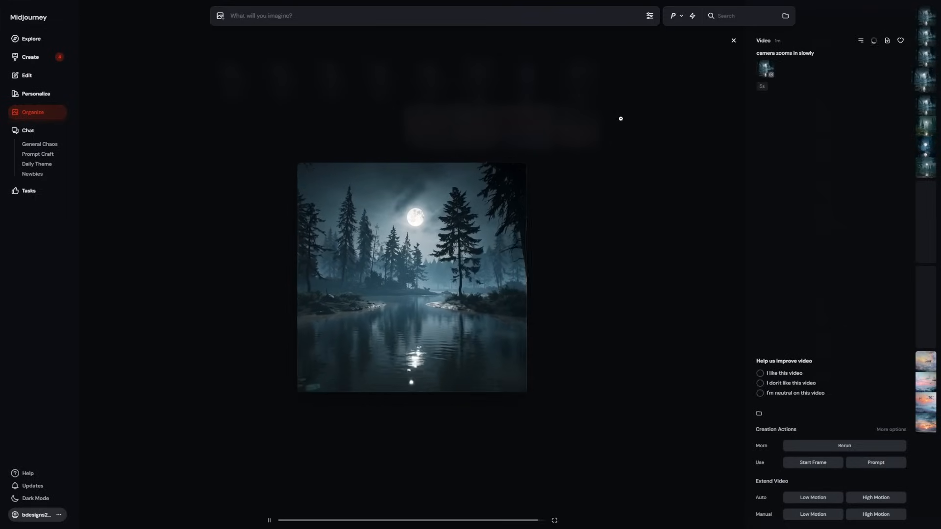
pyautogui.click(874, 40)
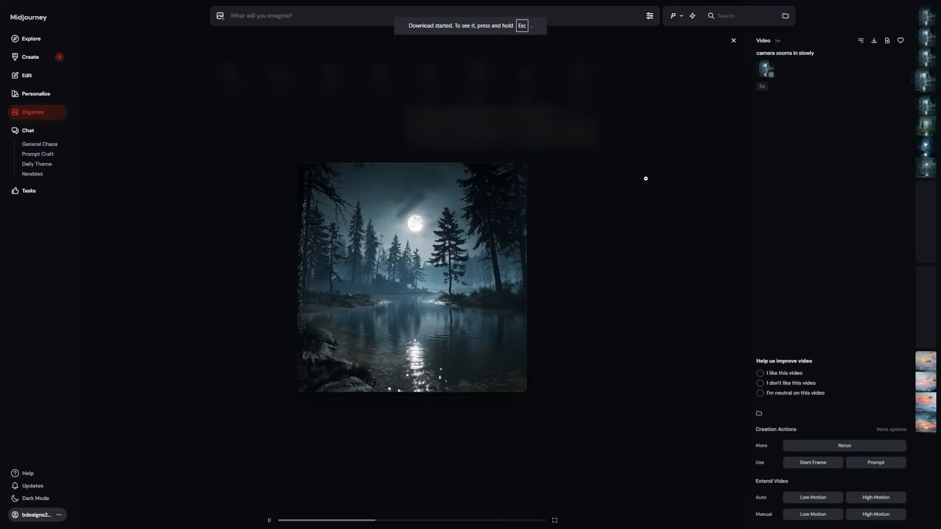
pyautogui.click(733, 40)
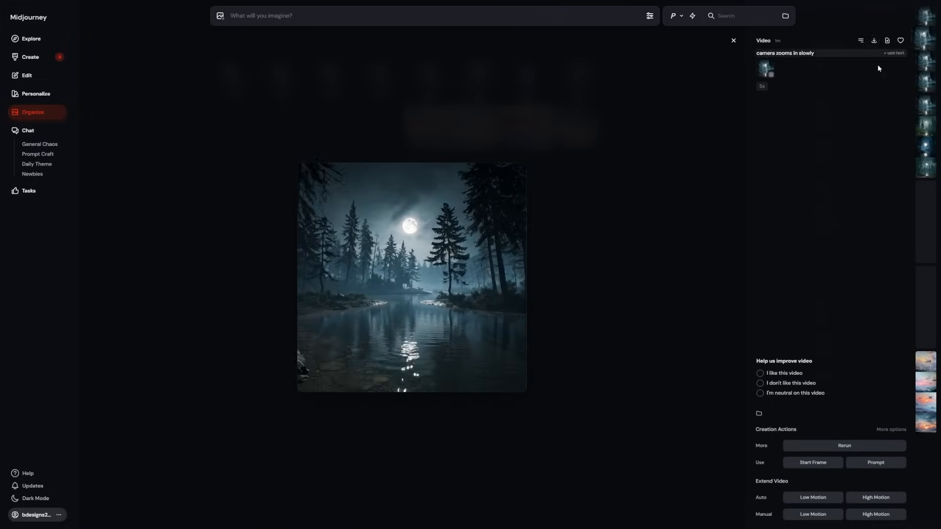
# Step: Extend the moonlit lake zoom video with Auto High Motion, then close the viewer
pyautogui.click(411, 277)
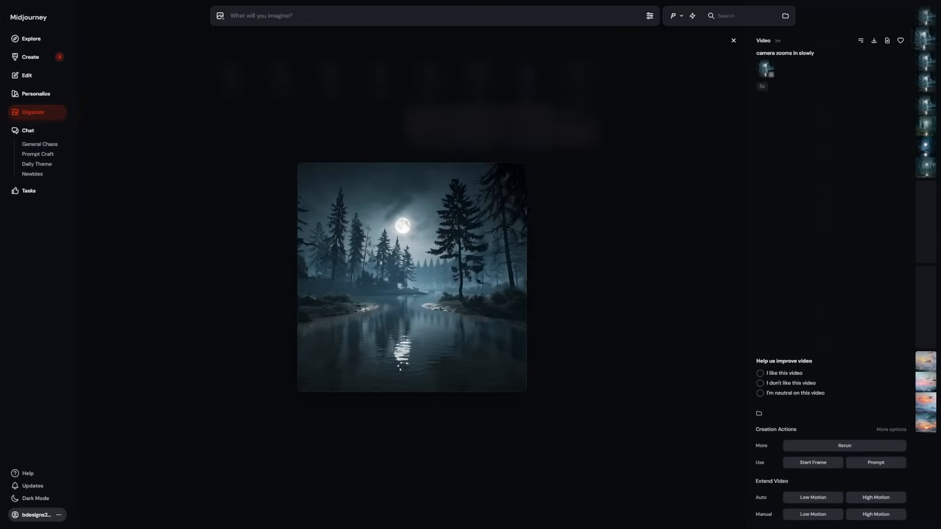
pyautogui.click(411, 276)
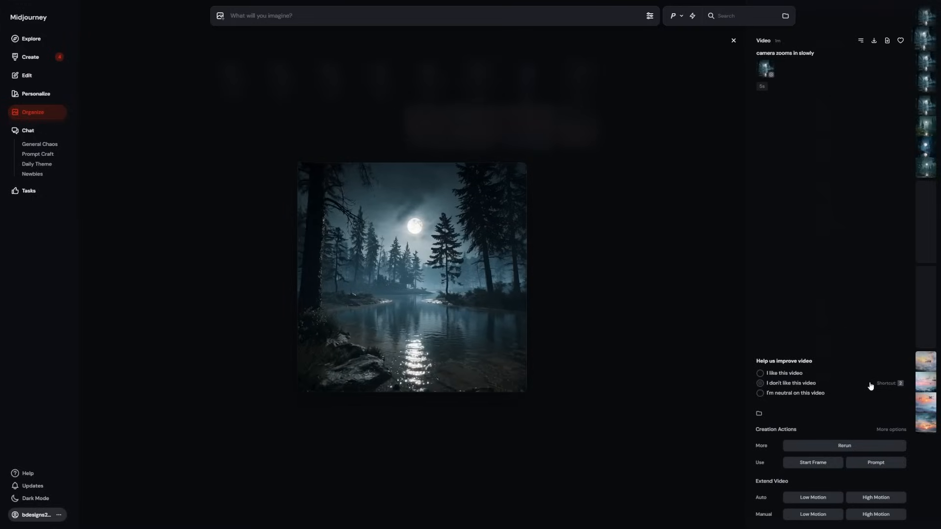
pyautogui.click(411, 276)
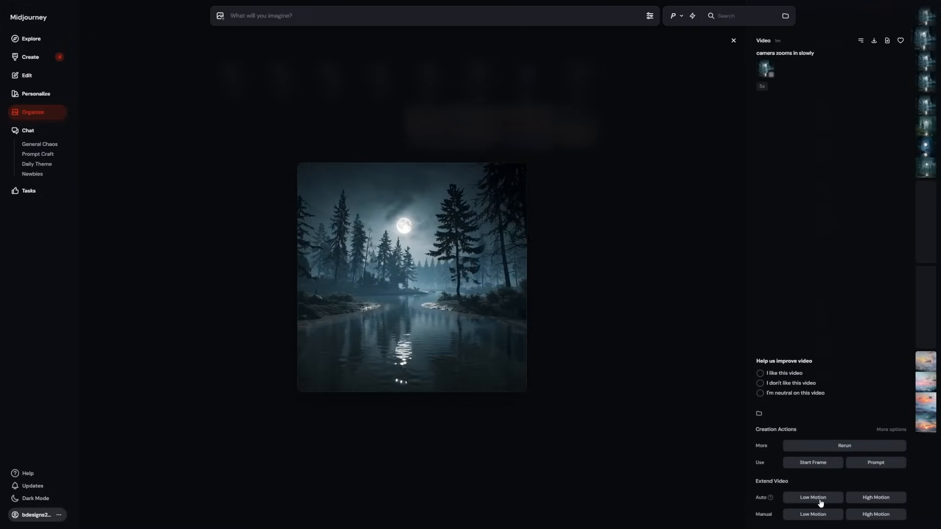
pyautogui.click(875, 497)
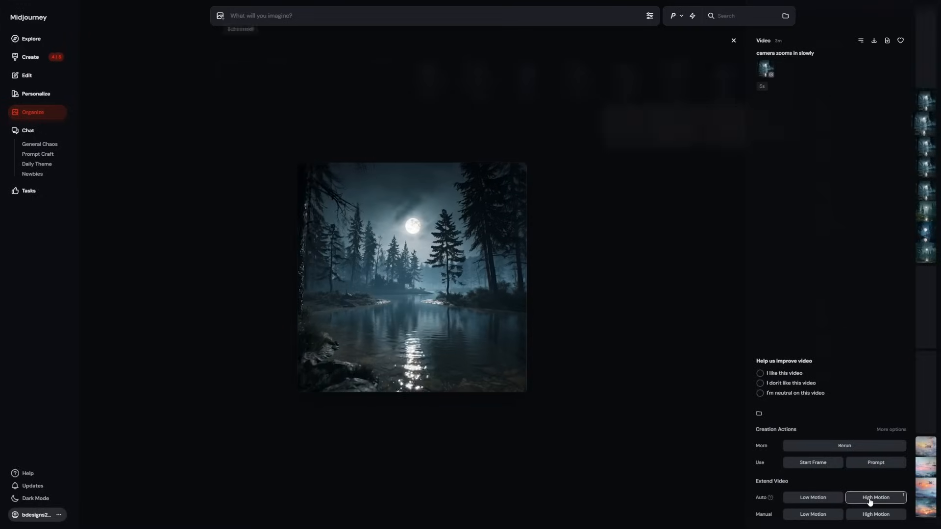
pyautogui.click(411, 278)
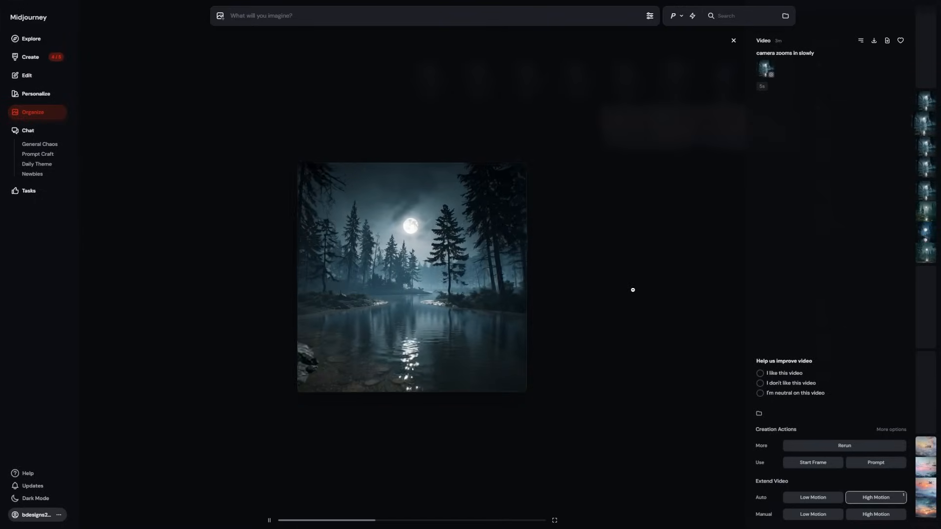
pyautogui.click(733, 40)
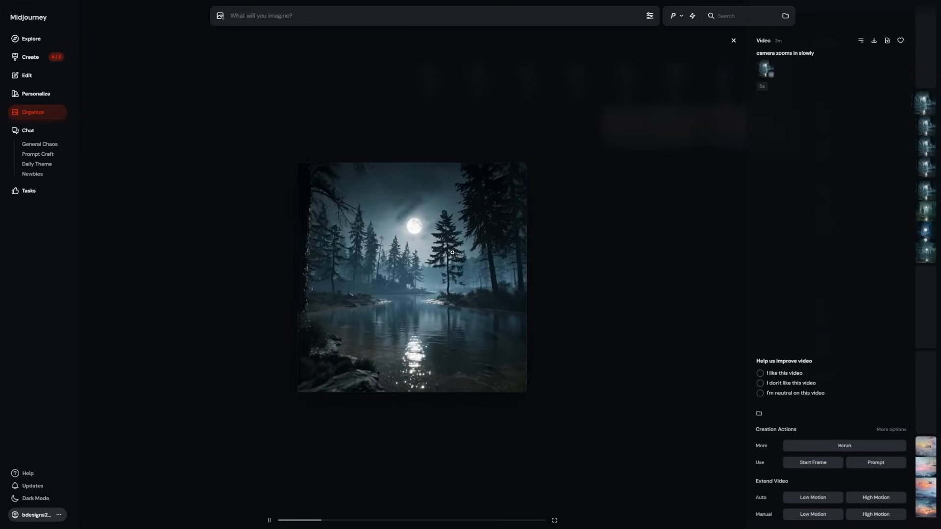
pyautogui.moveTo(618, 262)
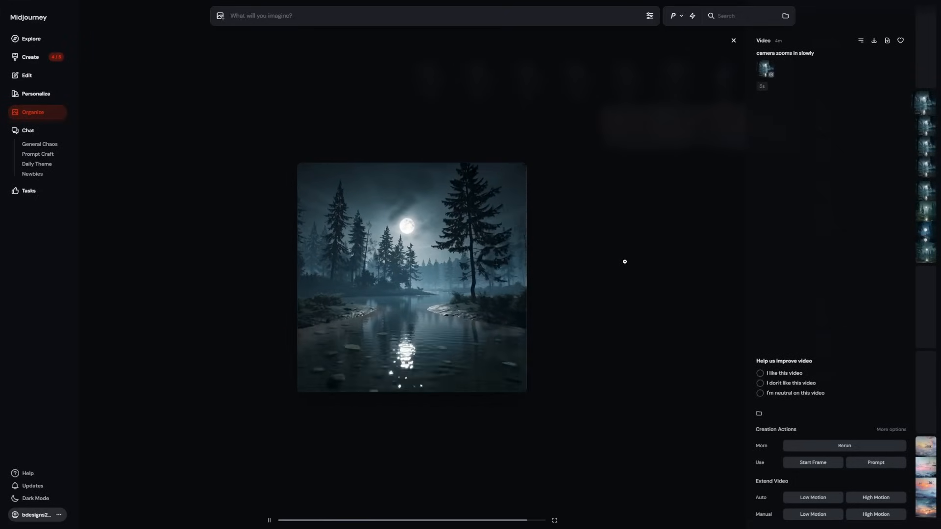
# Step: Check the still-generating extended lake video, then return to the library grid
pyautogui.click(732, 40)
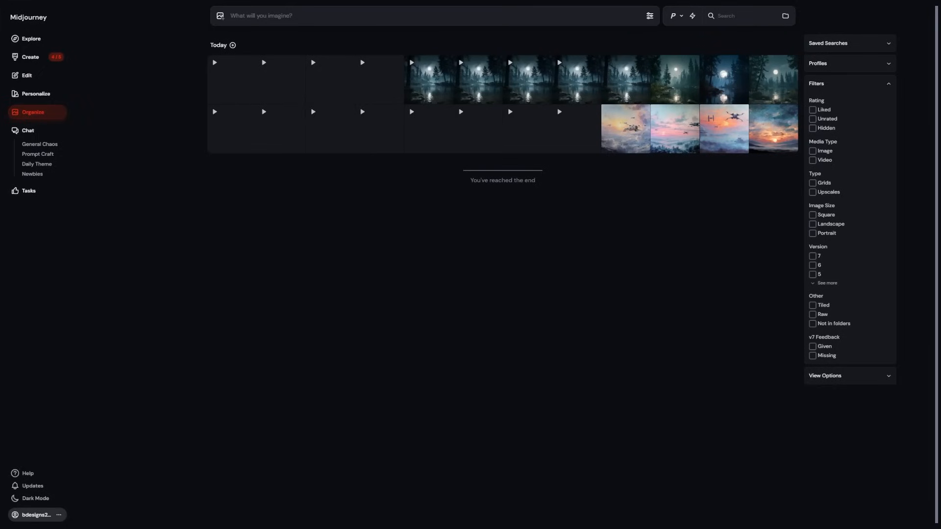
pyautogui.moveTo(308, 95)
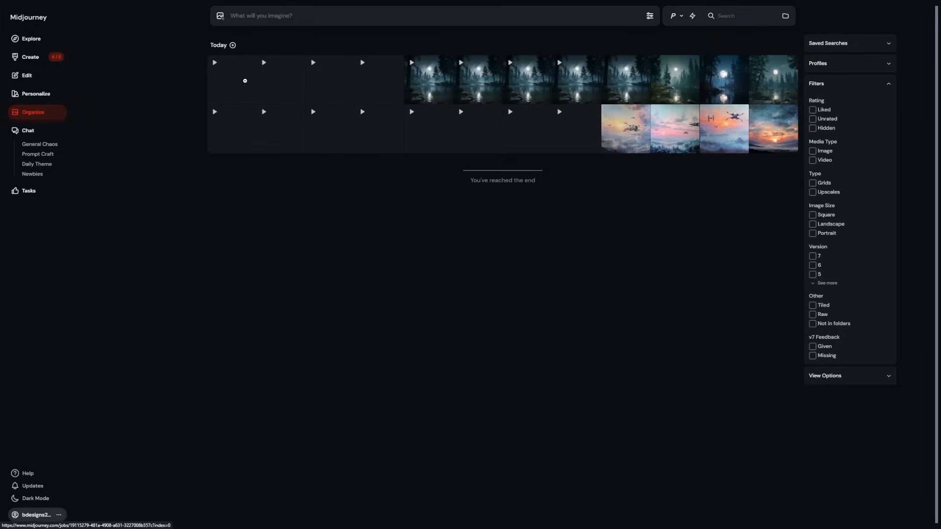
pyautogui.click(431, 79)
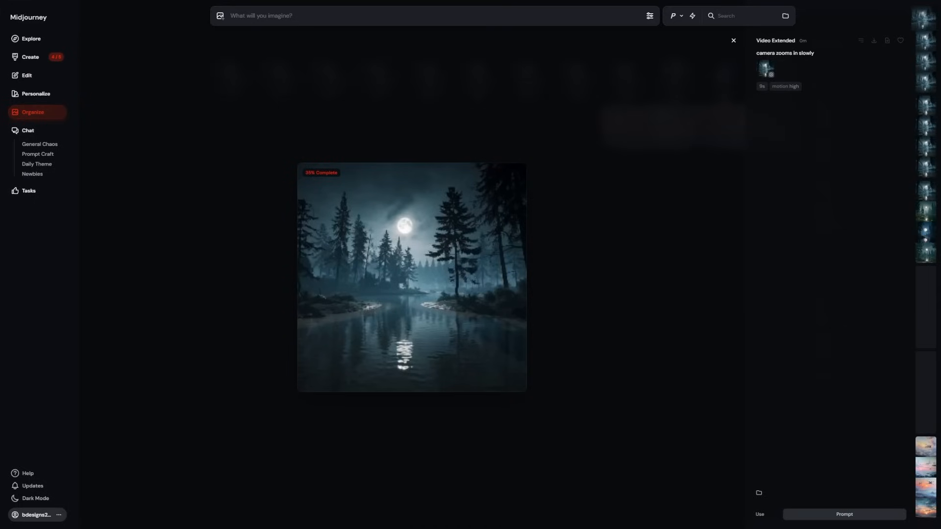
pyautogui.click(732, 40)
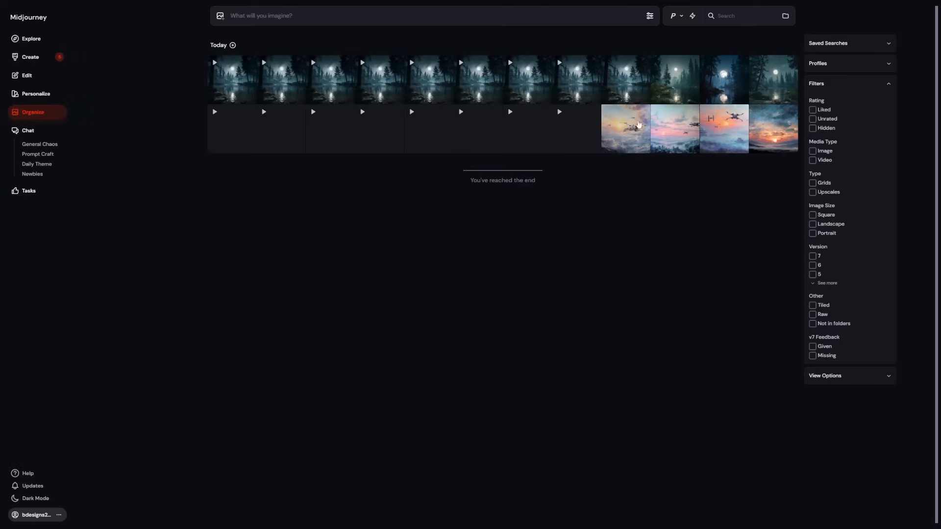
pyautogui.moveTo(302, 71)
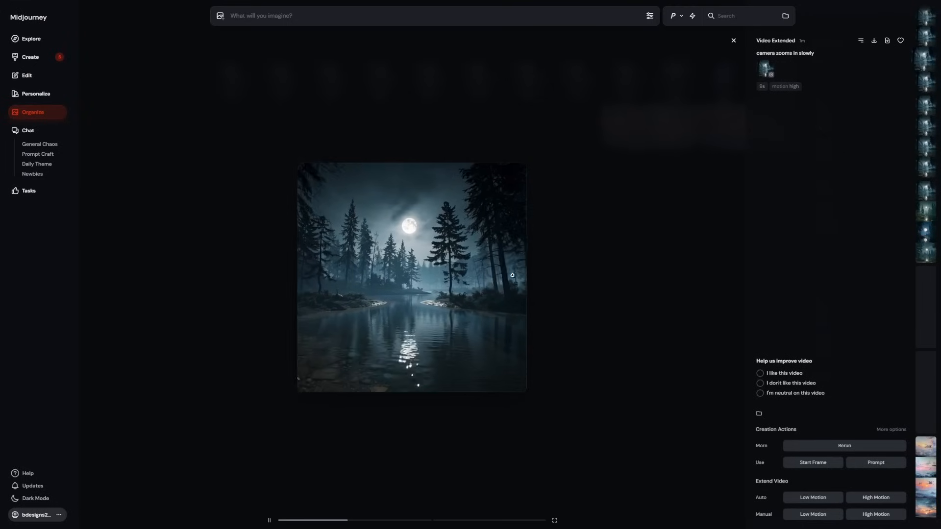
pyautogui.moveTo(900, 40)
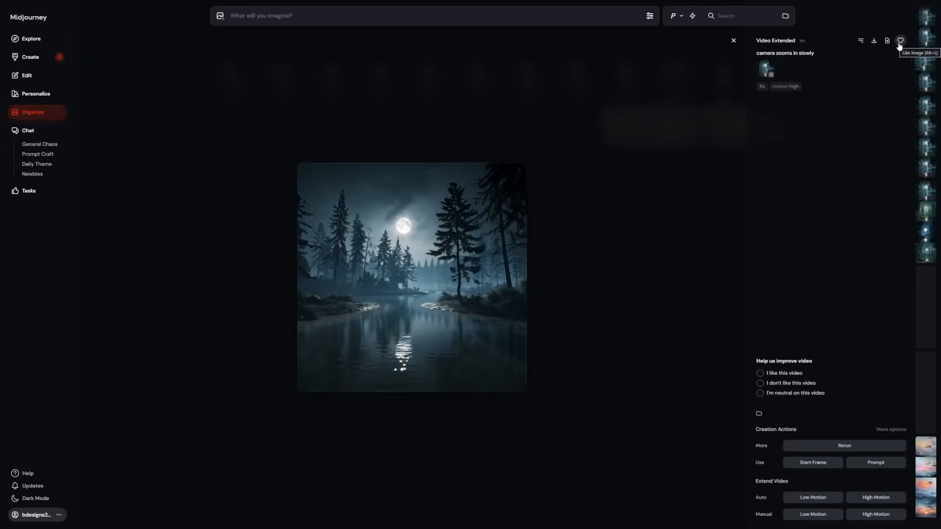
# Step: Like the high-motion extended lake video, then close the viewer
pyautogui.click(899, 40)
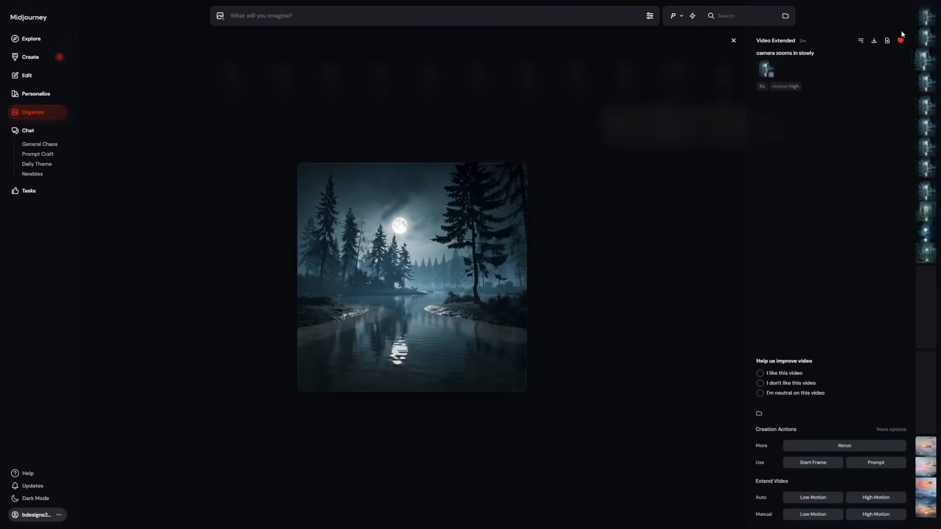
pyautogui.click(732, 40)
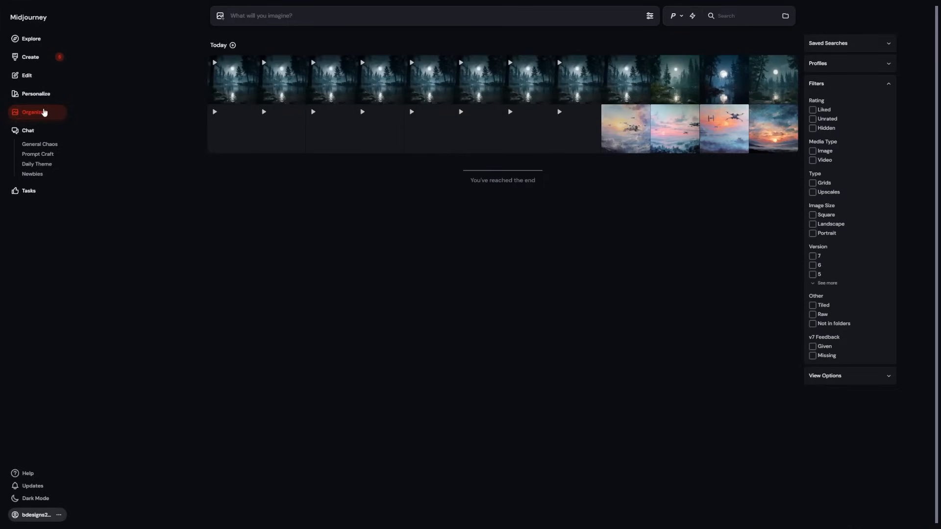
pyautogui.moveTo(36, 93)
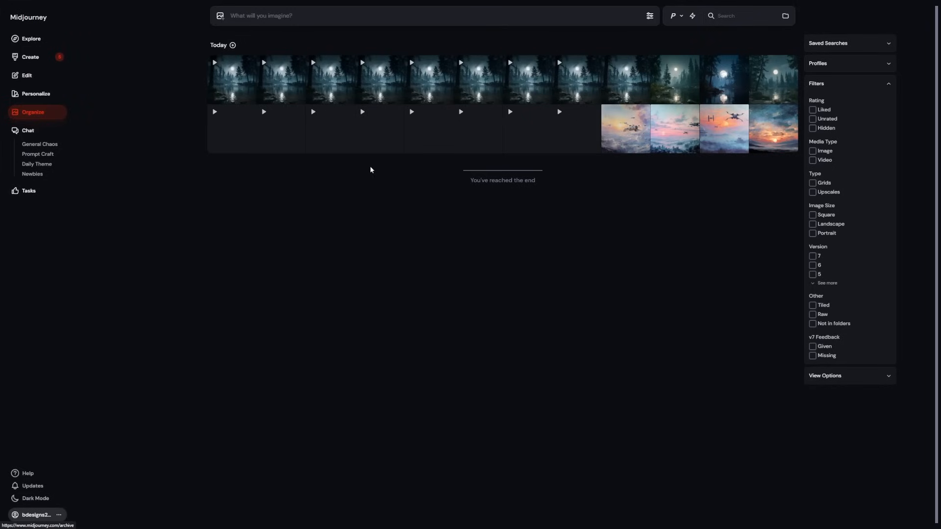
pyautogui.moveTo(462, 109)
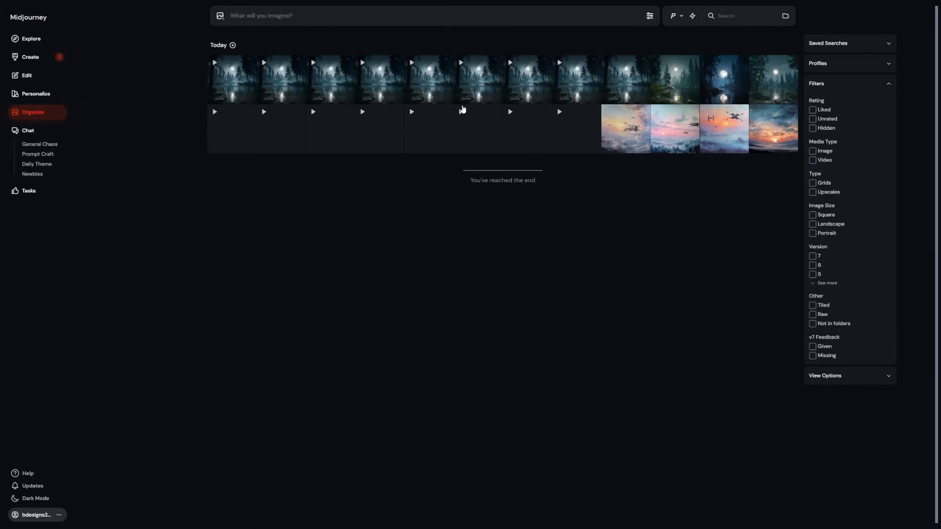
pyautogui.moveTo(677, 190)
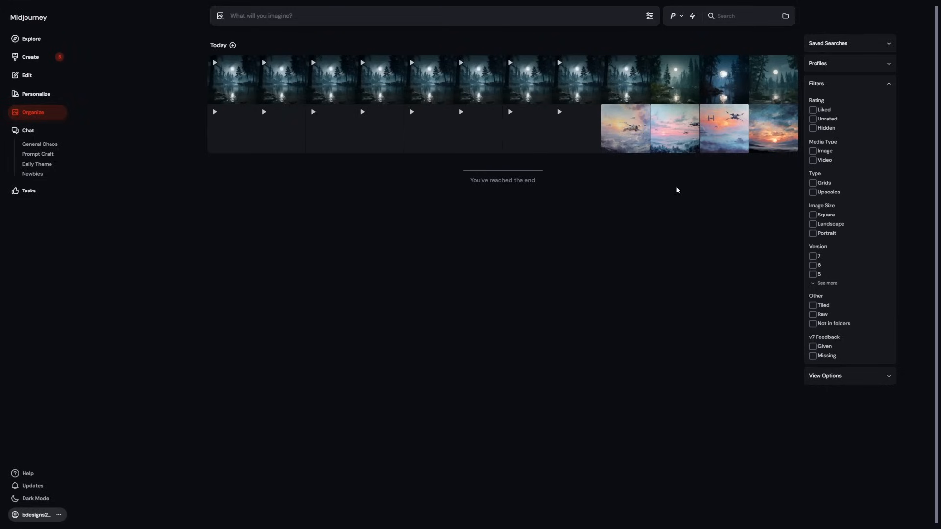
# Step: Open the Folders list and add a new, still-unnamed folder
pyautogui.click(785, 16)
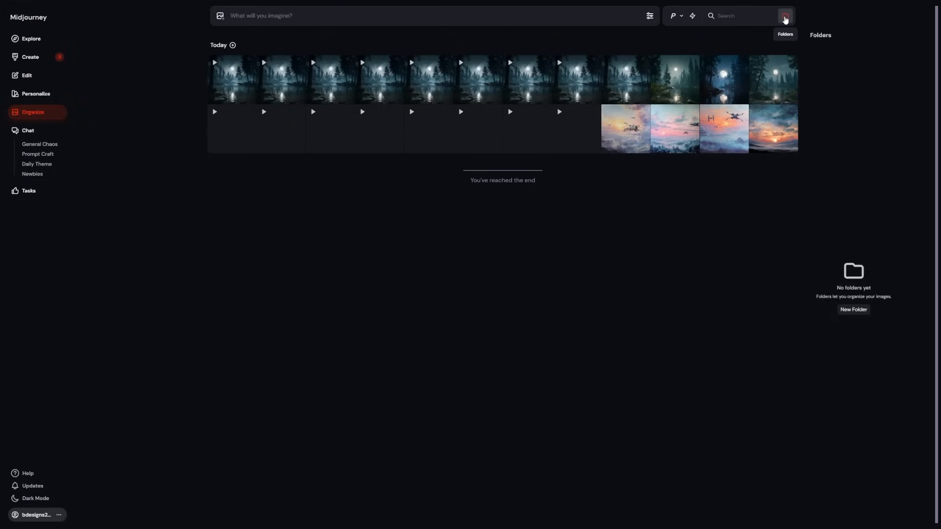
pyautogui.moveTo(853, 310)
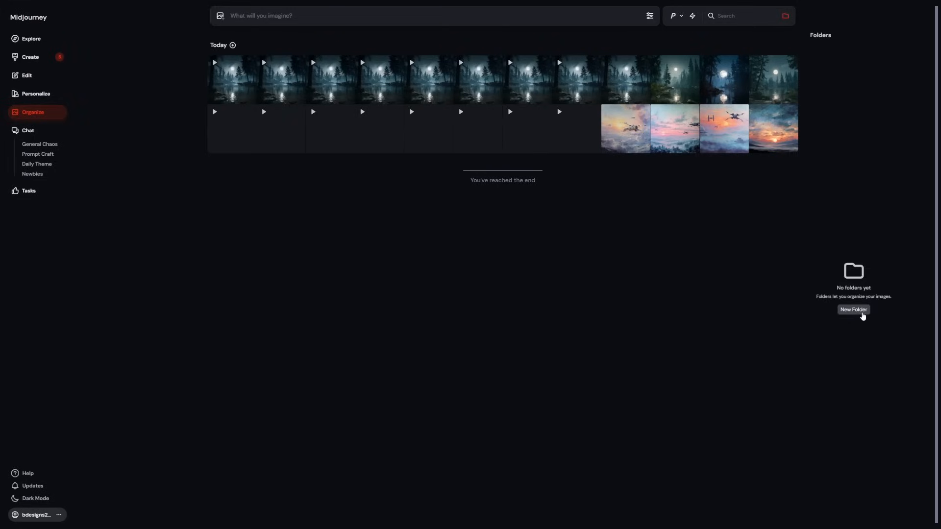
pyautogui.click(852, 310)
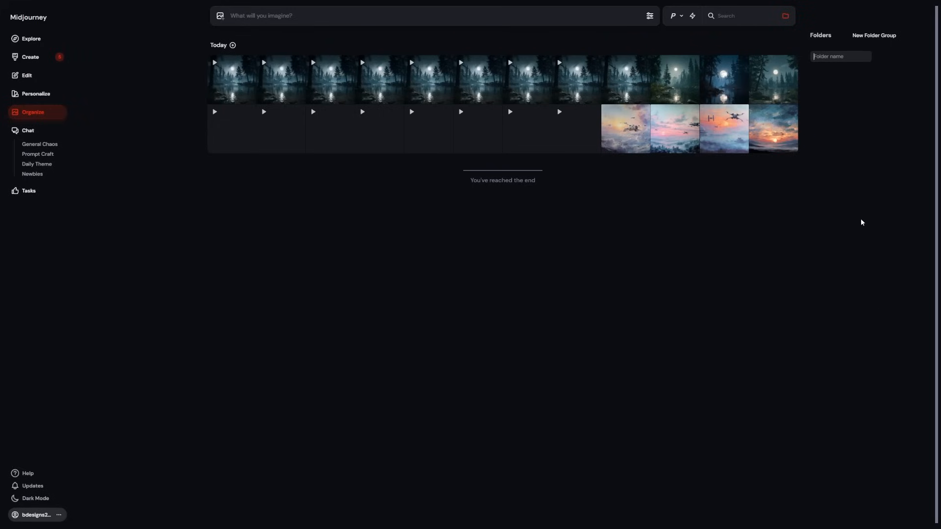
pyautogui.moveTo(864, 231)
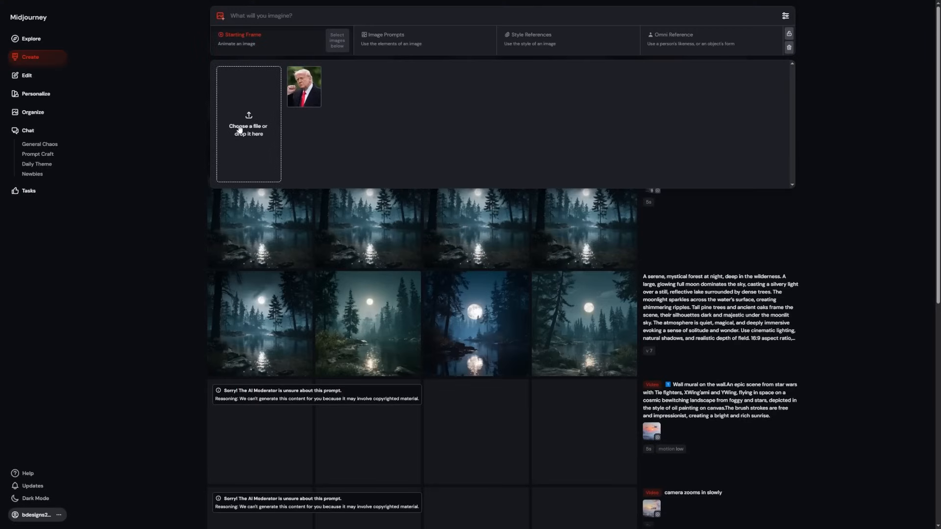
pyautogui.moveTo(402, 135)
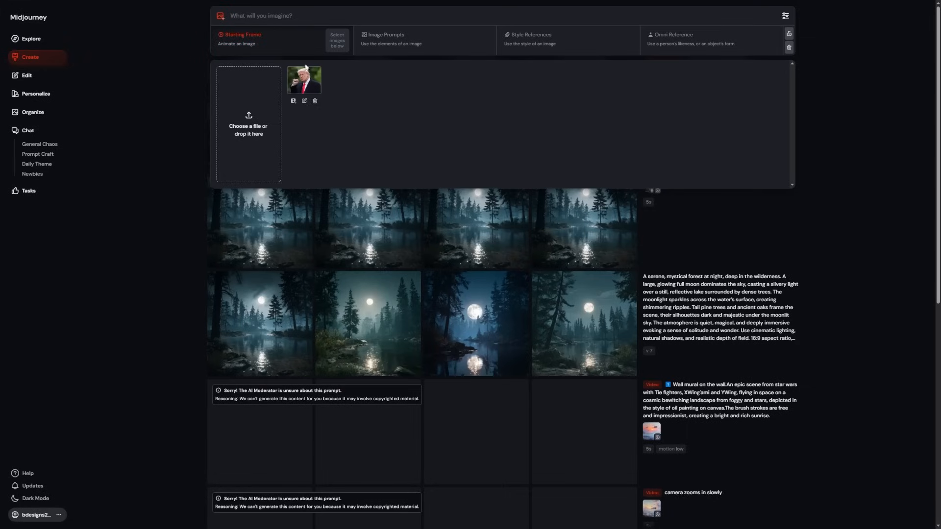
pyautogui.moveTo(401, 94)
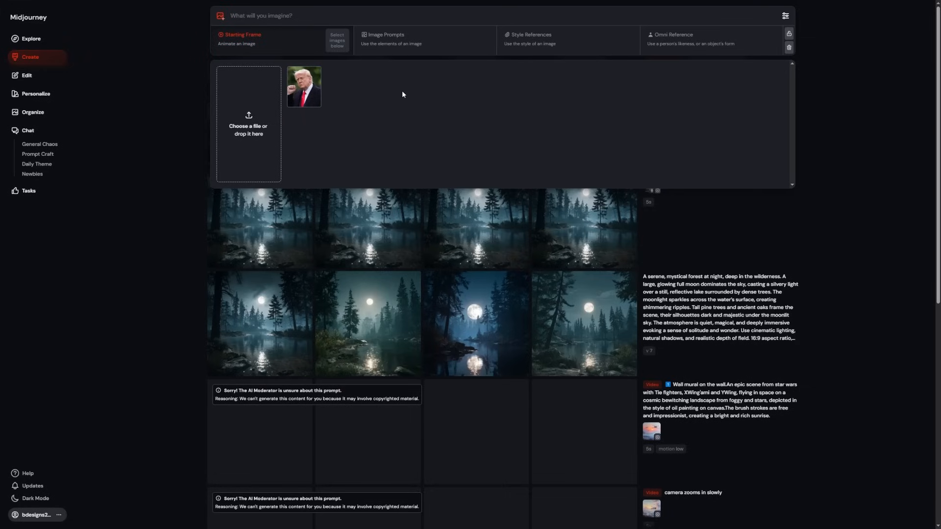
pyautogui.moveTo(405, 50)
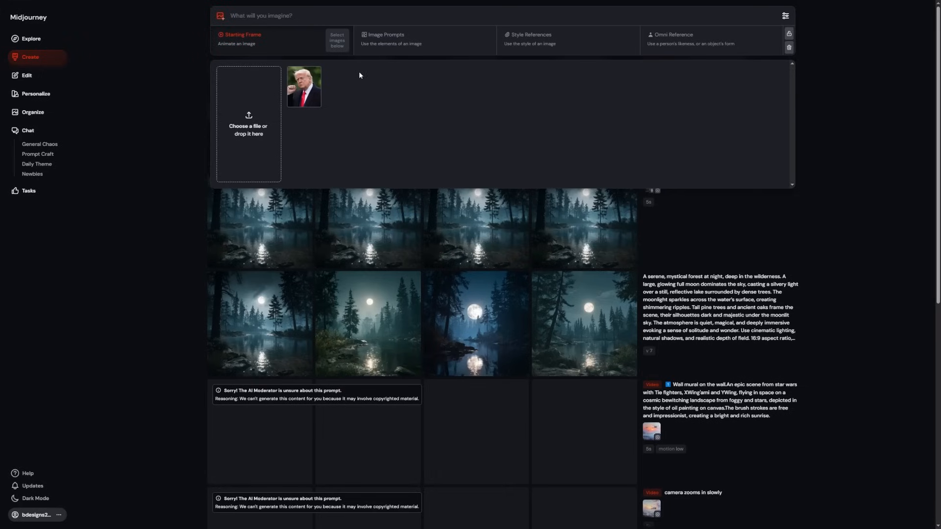
pyautogui.moveTo(234, 86)
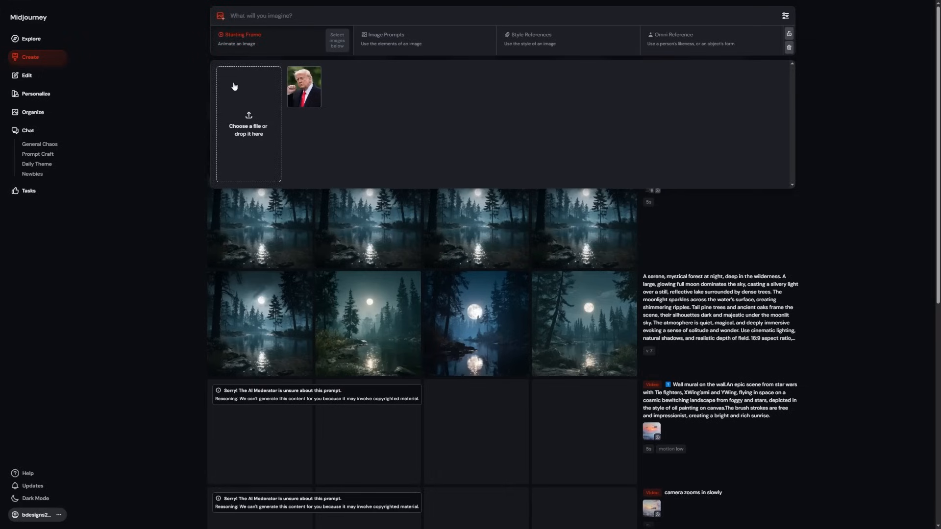
pyautogui.moveTo(333, 110)
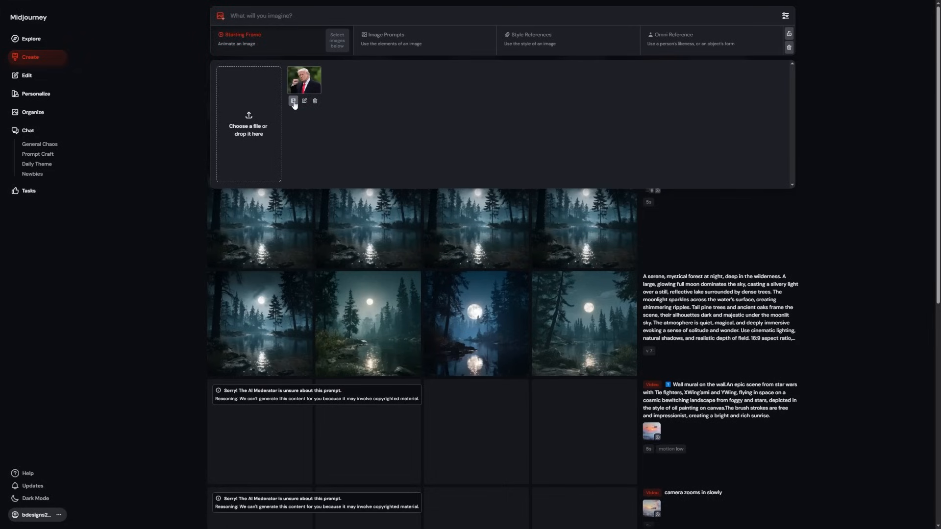
# Step: Use the uploaded portrait as the video's starting frame and dismiss the video settings
pyautogui.click(294, 100)
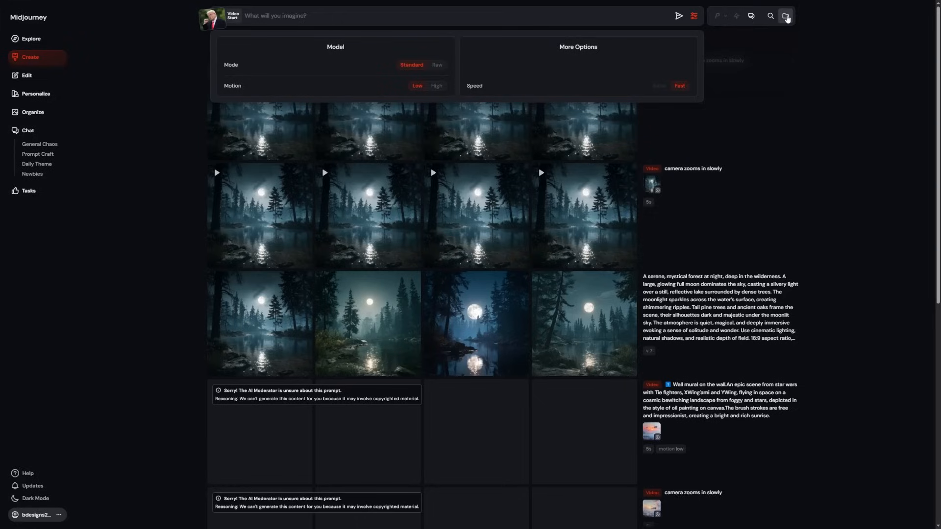
pyautogui.moveTo(168, 46)
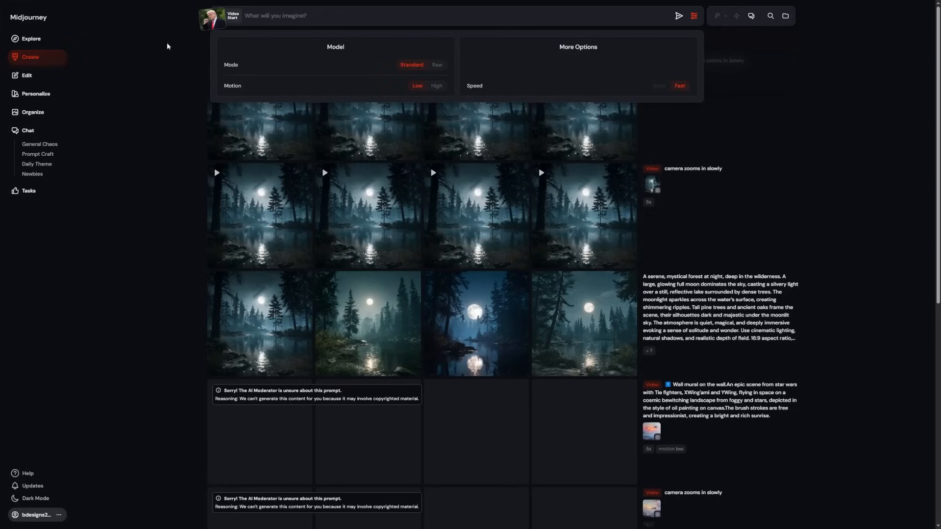
pyautogui.click(214, 19)
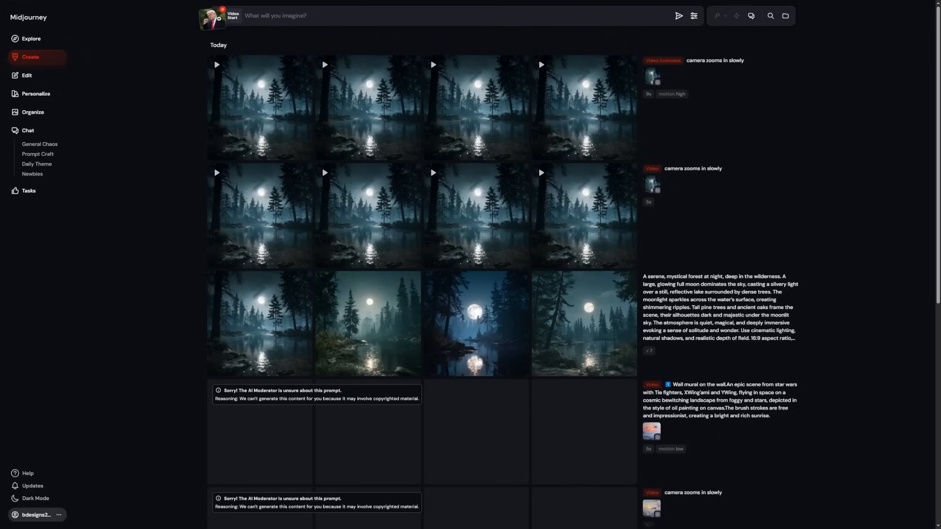
pyautogui.moveTo(27, 75)
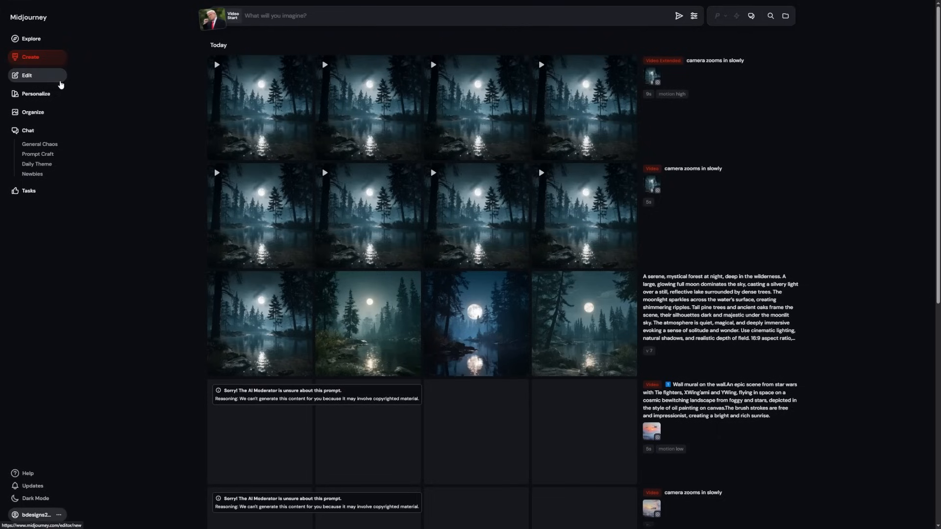
# Step: Go from the Edit view to the Organize library of today's creations, with filters showing
pyautogui.click(26, 75)
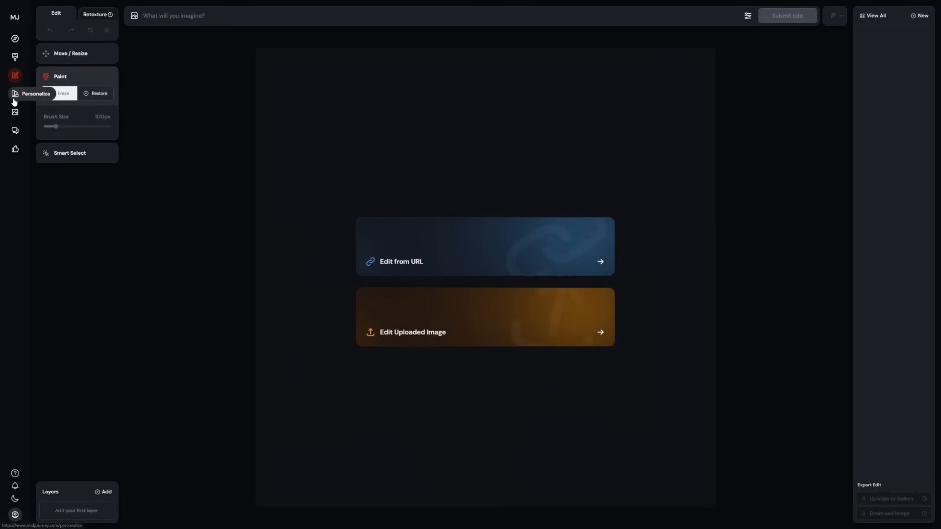
pyautogui.click(15, 112)
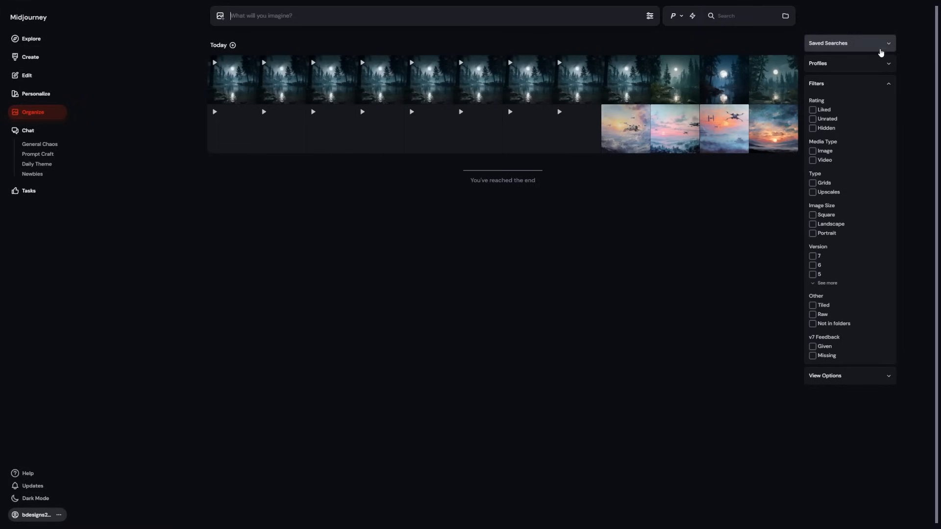
pyautogui.moveTo(863, 379)
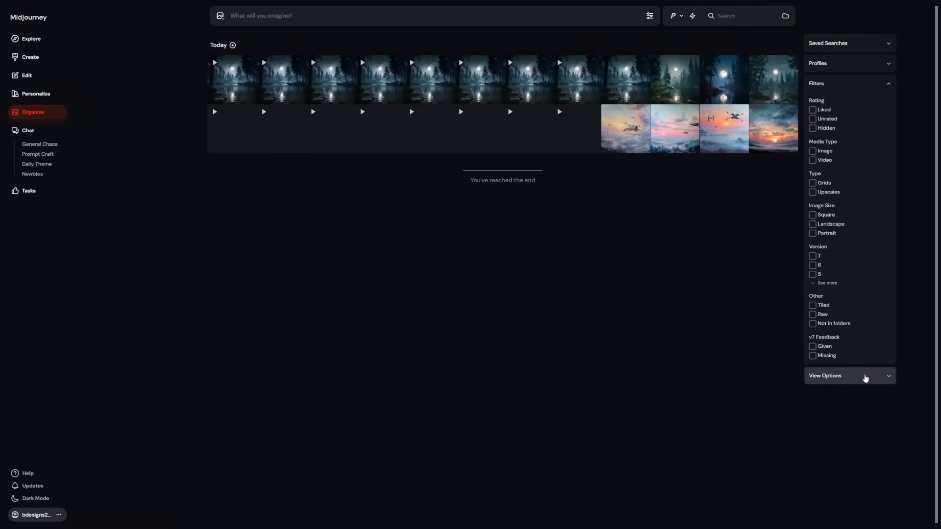
pyautogui.moveTo(695, 214)
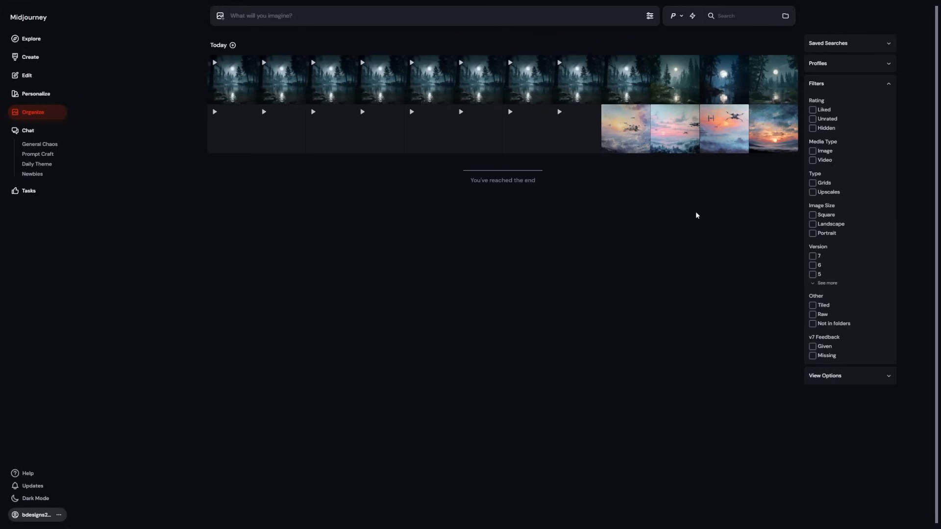
pyautogui.moveTo(673, 15)
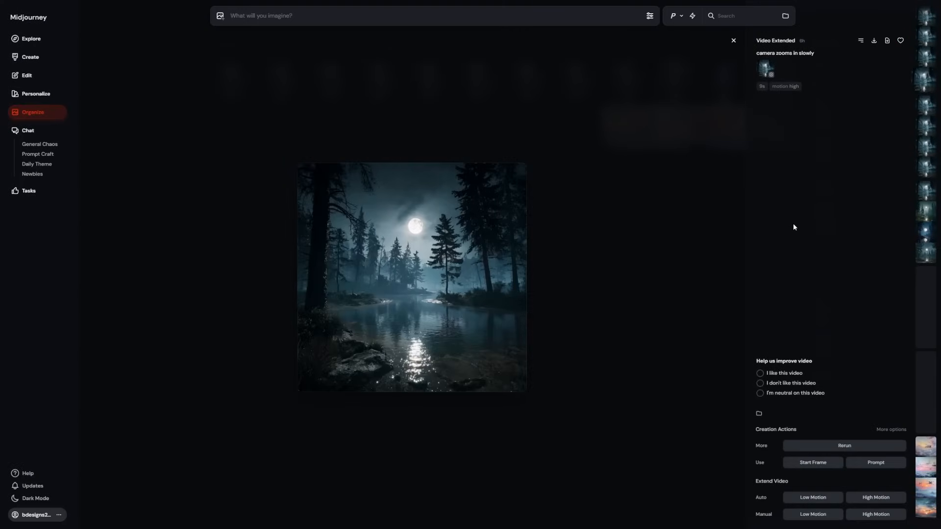
# Step: Play and heart the extended moonlit forest lake video, then reopen and replay it
pyautogui.click(411, 275)
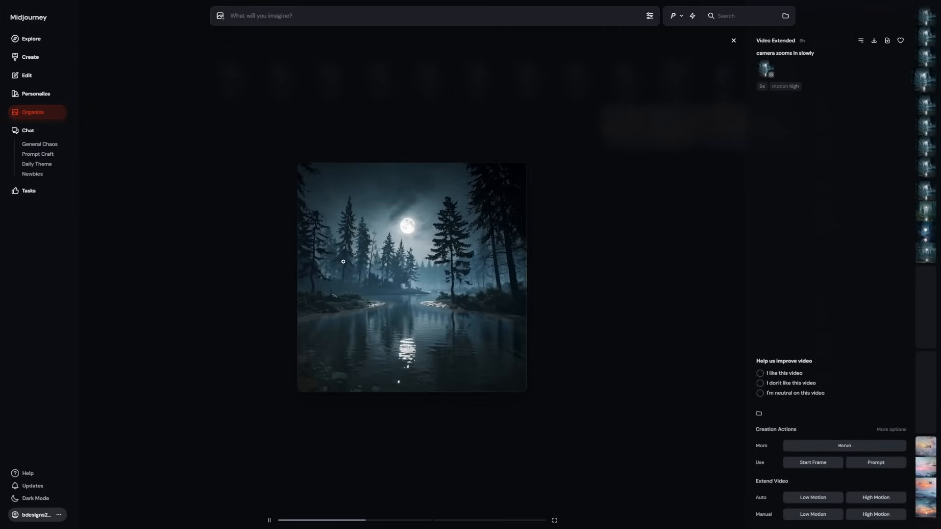
pyautogui.moveTo(522, 230)
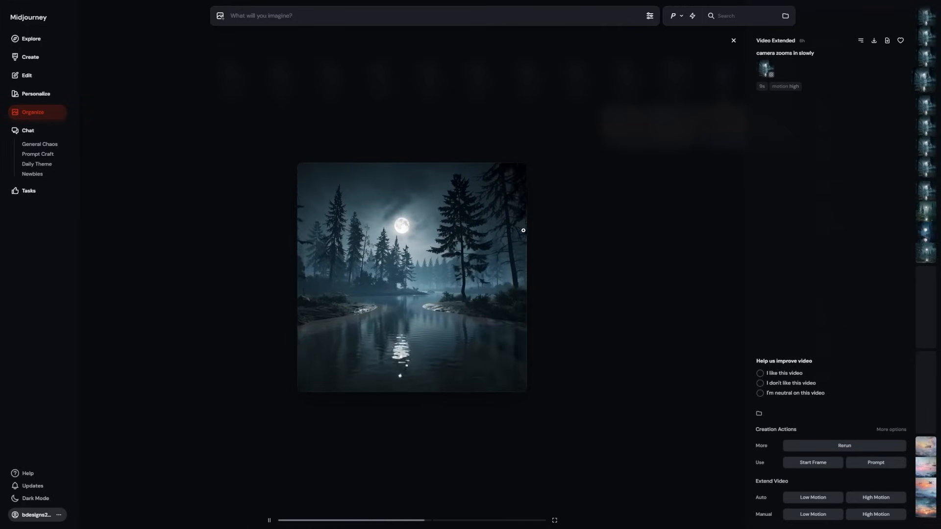
pyautogui.moveTo(561, 232)
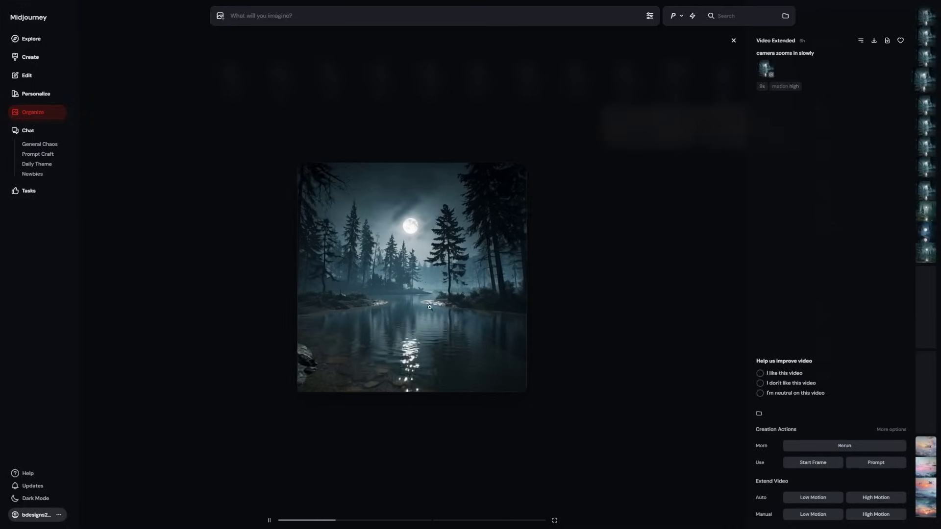
pyautogui.click(733, 40)
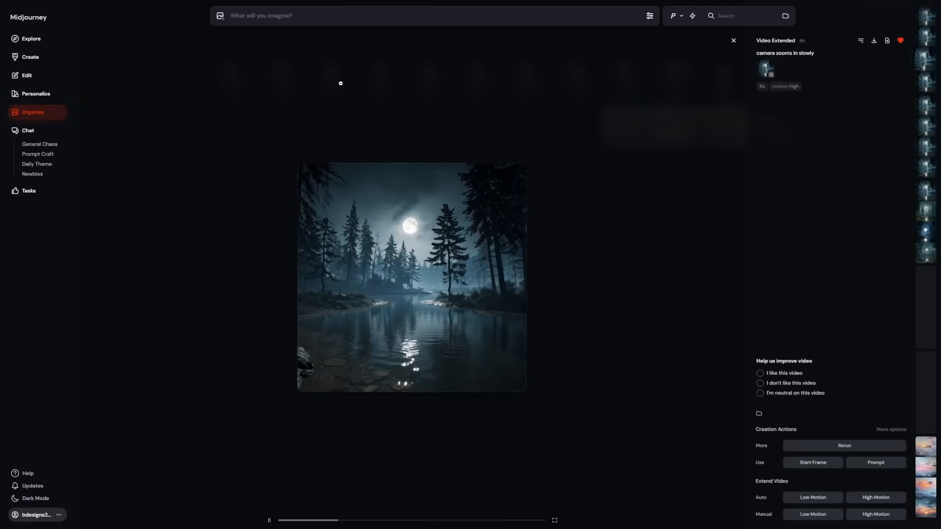
pyautogui.moveTo(601, 258)
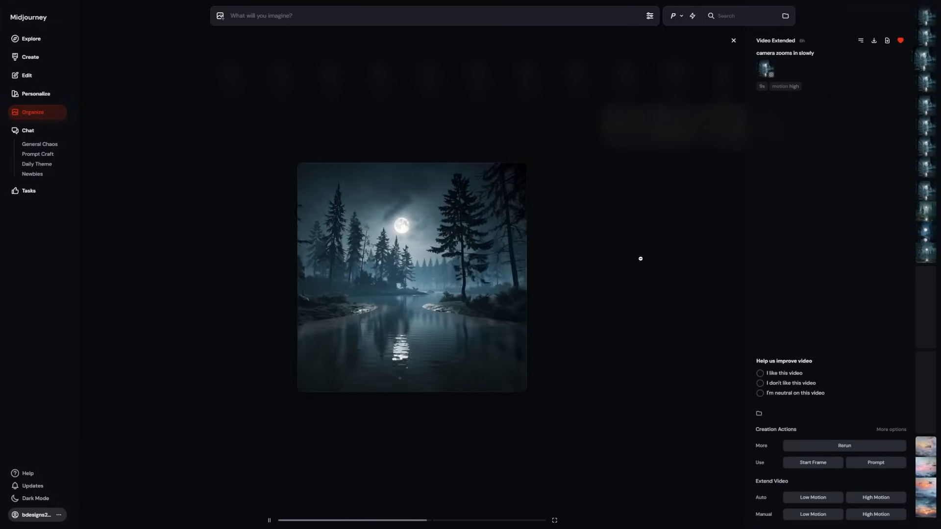
pyautogui.click(732, 40)
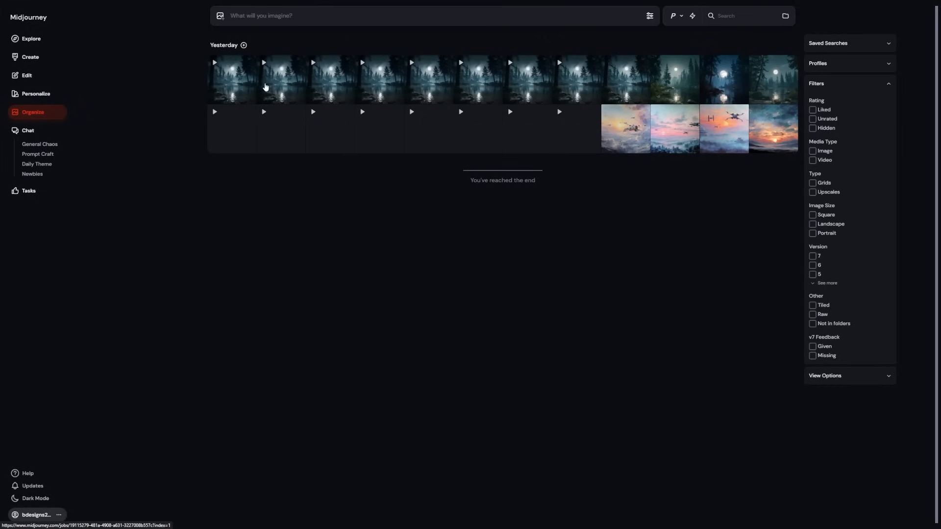
pyautogui.click(280, 80)
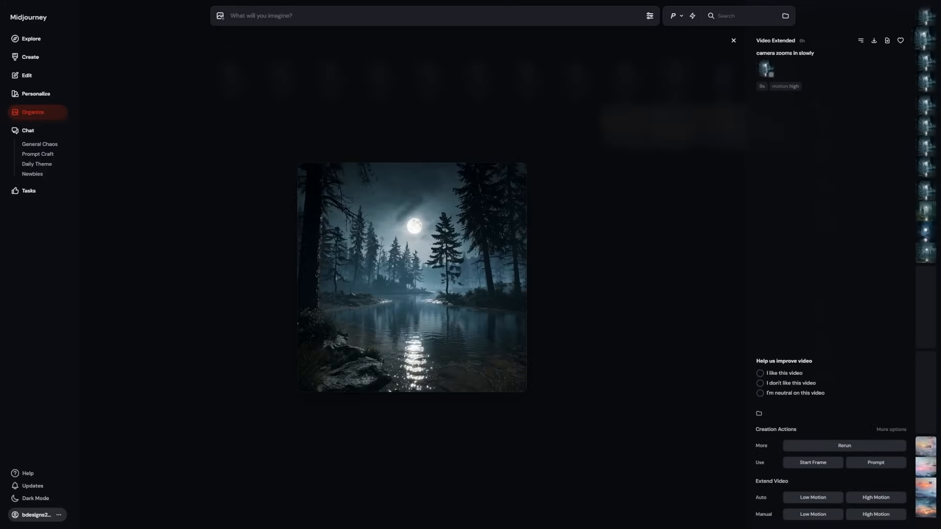
pyautogui.click(412, 277)
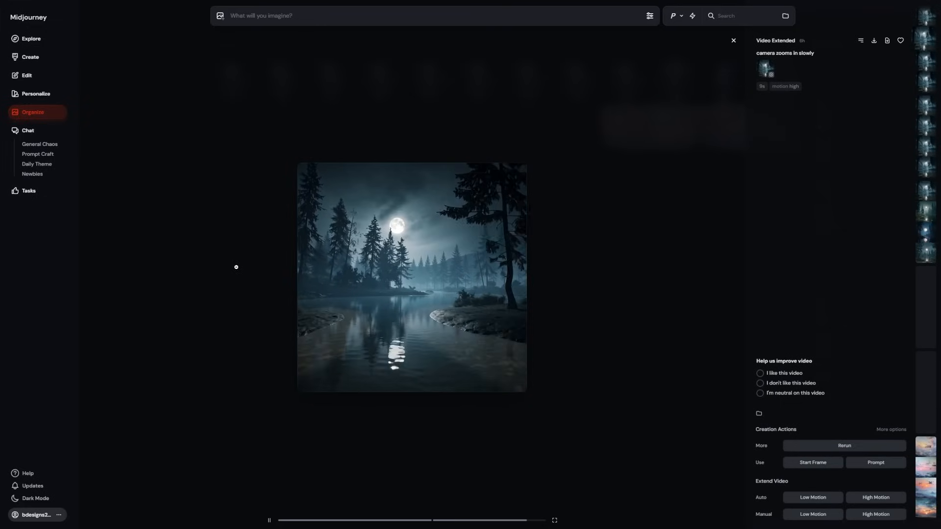
pyautogui.click(31, 38)
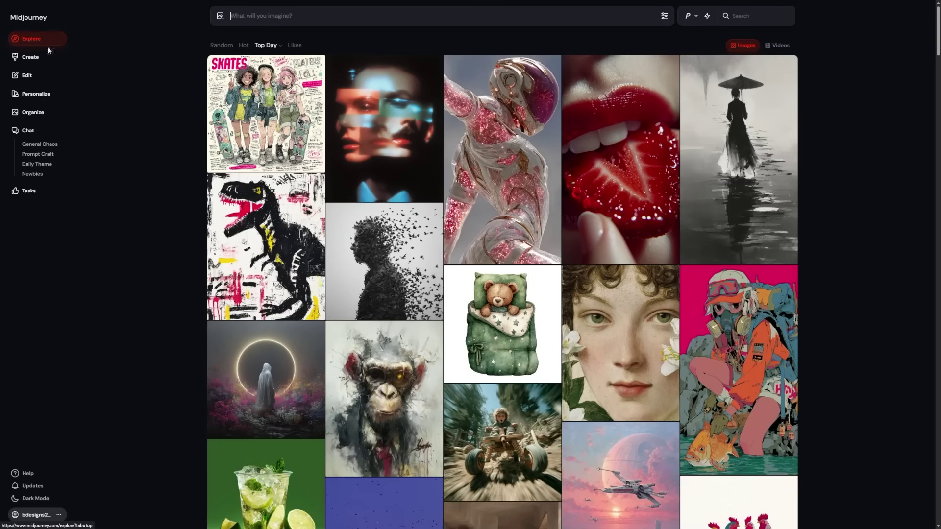
pyautogui.moveTo(214, 38)
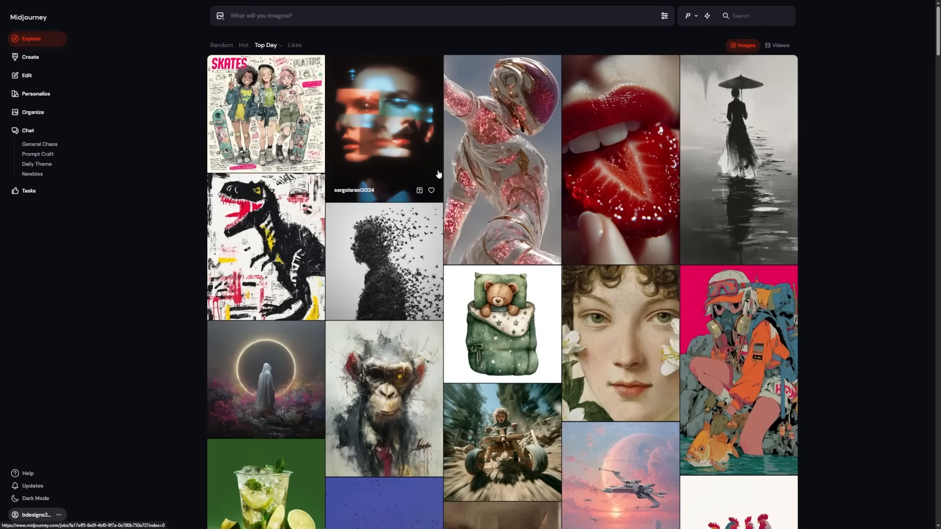
pyautogui.click(780, 45)
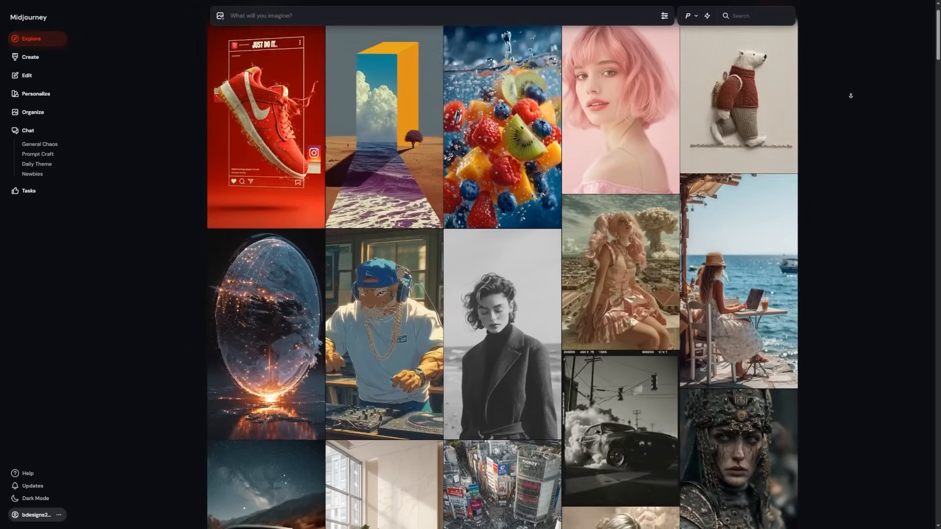
pyautogui.scroll(-3)
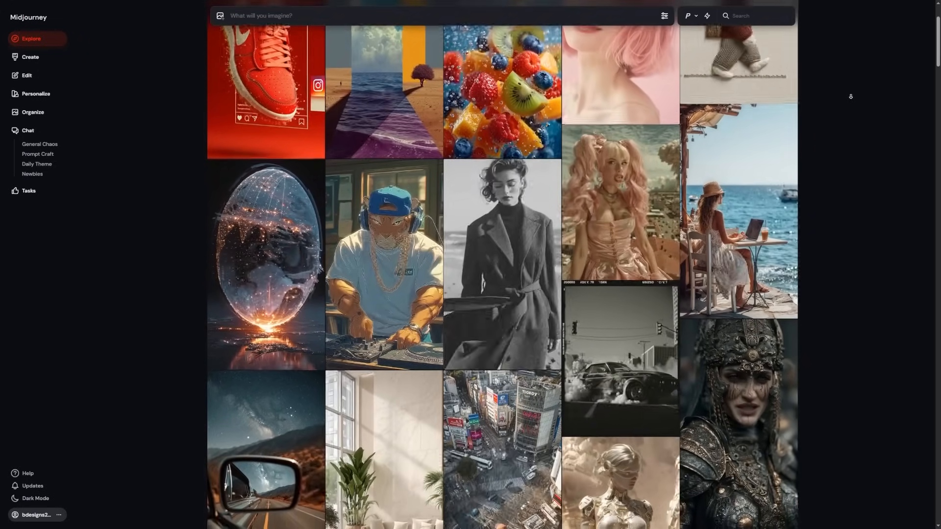
pyautogui.scroll(-3)
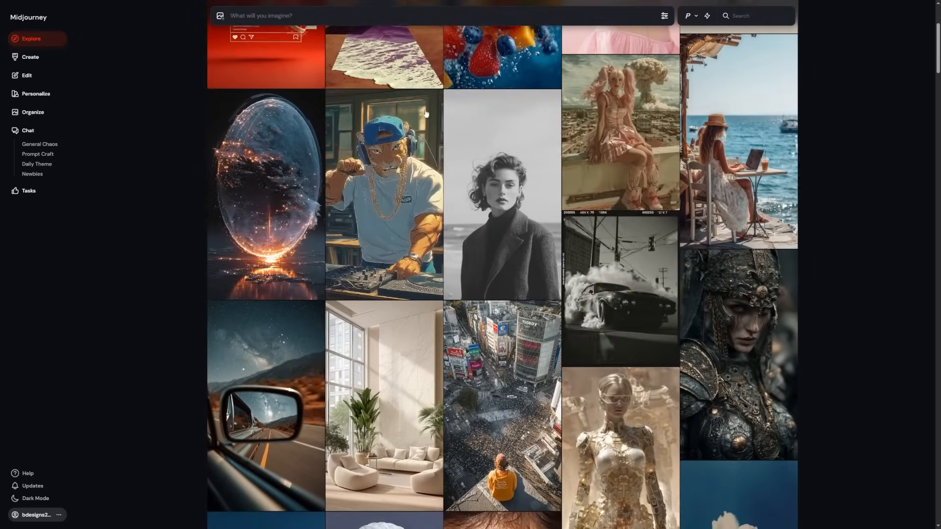
pyautogui.scroll(-3)
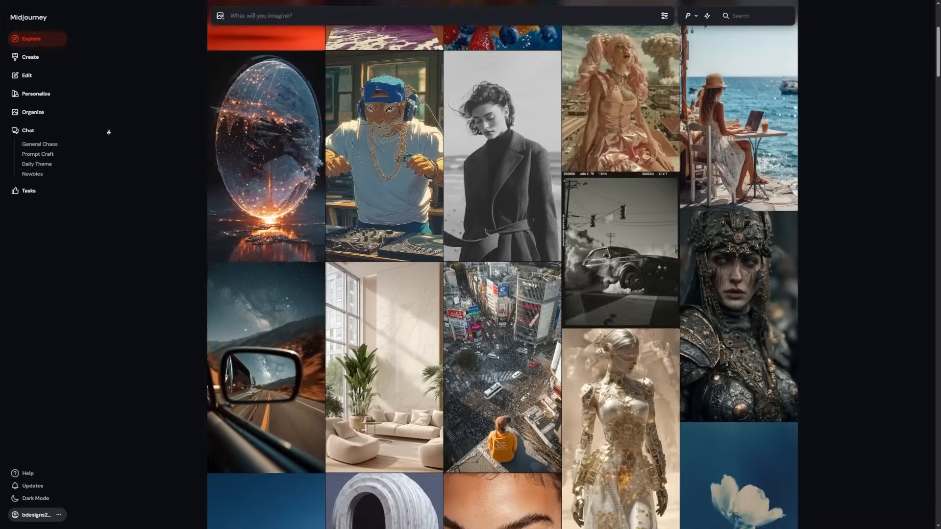
pyautogui.scroll(-3)
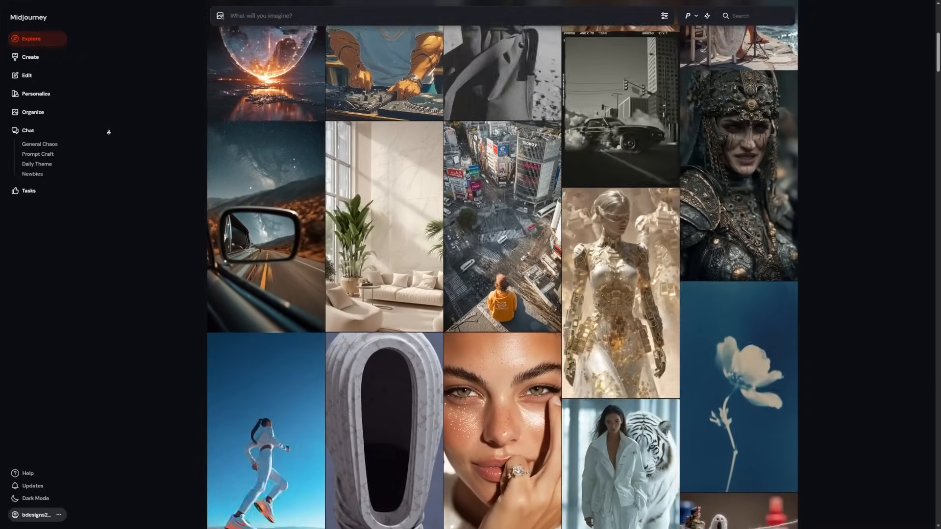
pyautogui.scroll(-3)
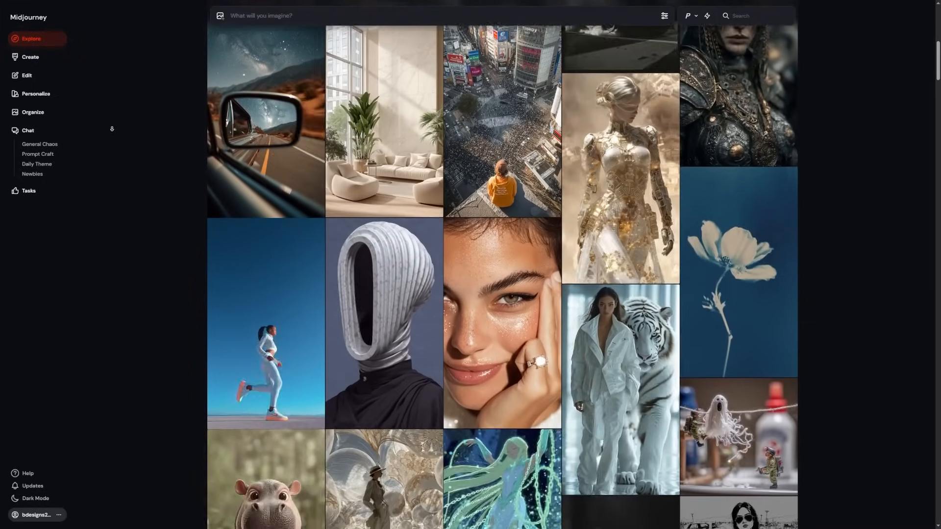
pyautogui.scroll(-3)
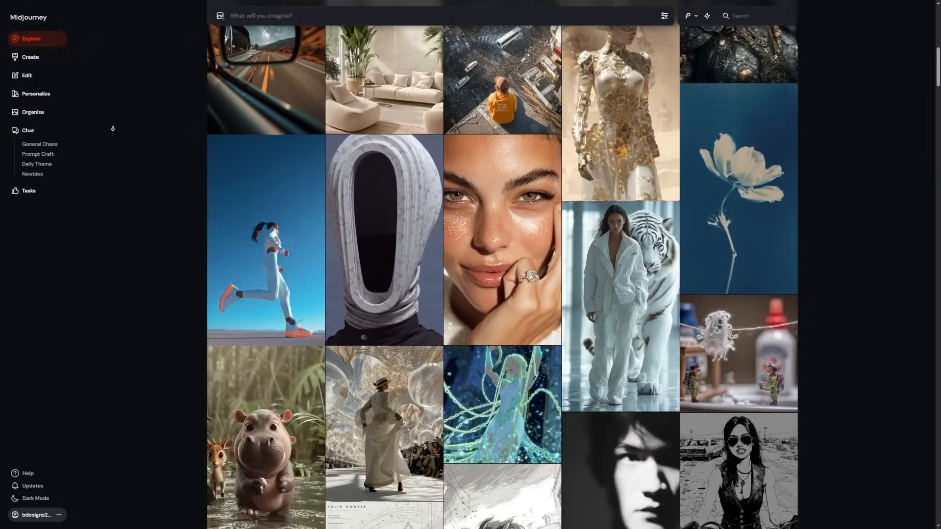
pyautogui.scroll(-3)
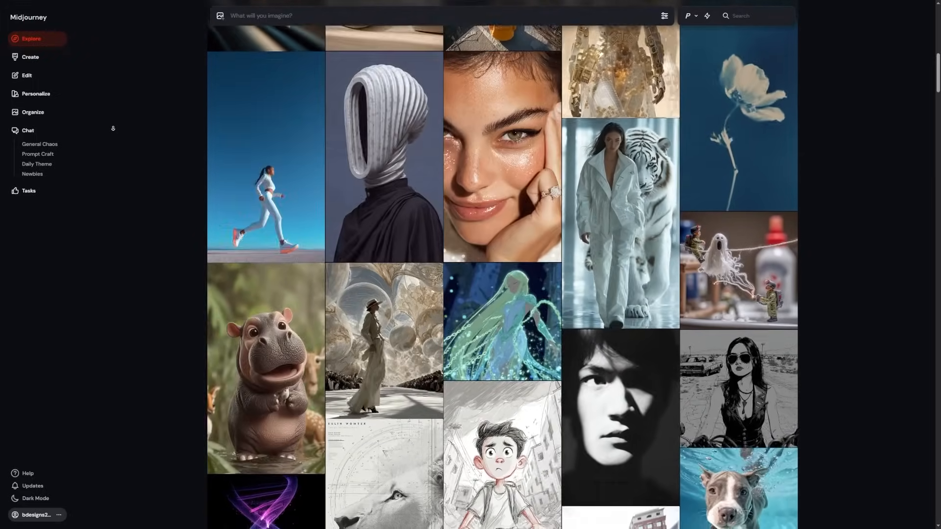
pyautogui.scroll(-3)
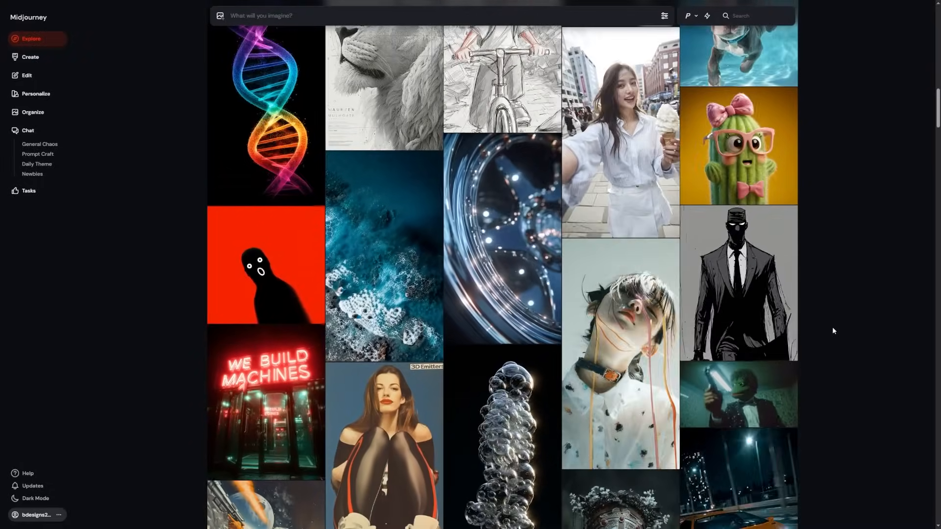
pyautogui.scroll(-3)
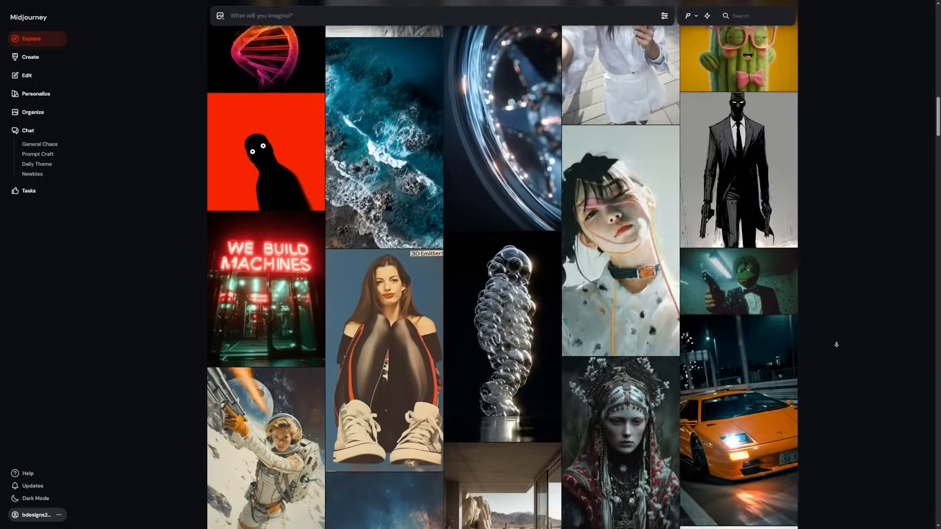
pyautogui.scroll(-3)
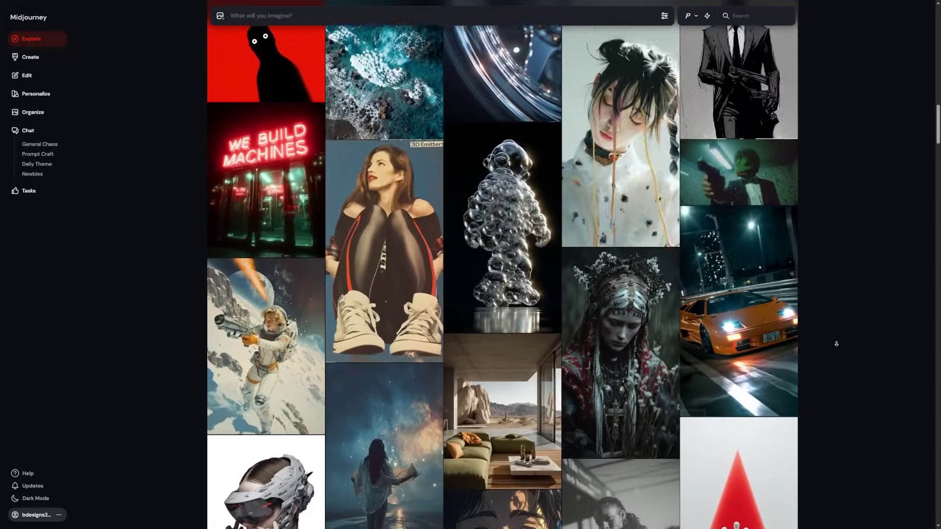
pyautogui.scroll(-3)
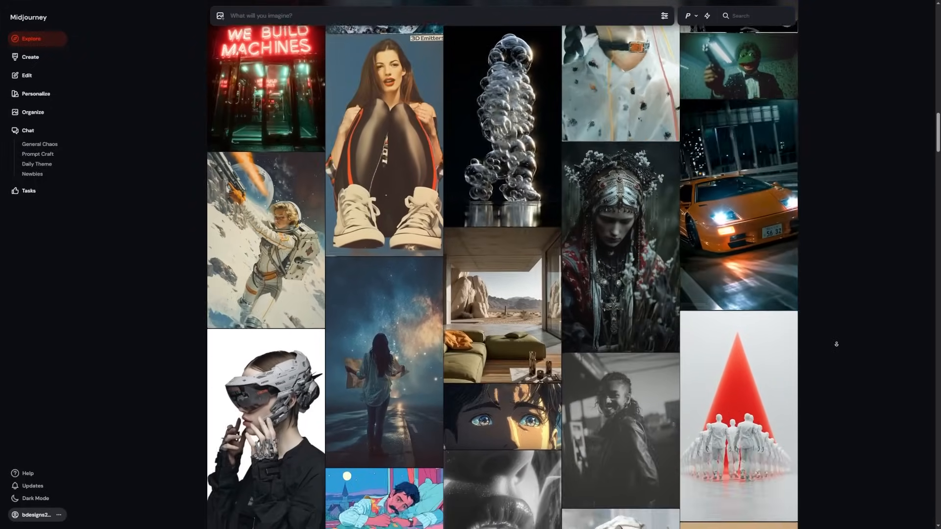
pyautogui.scroll(-3)
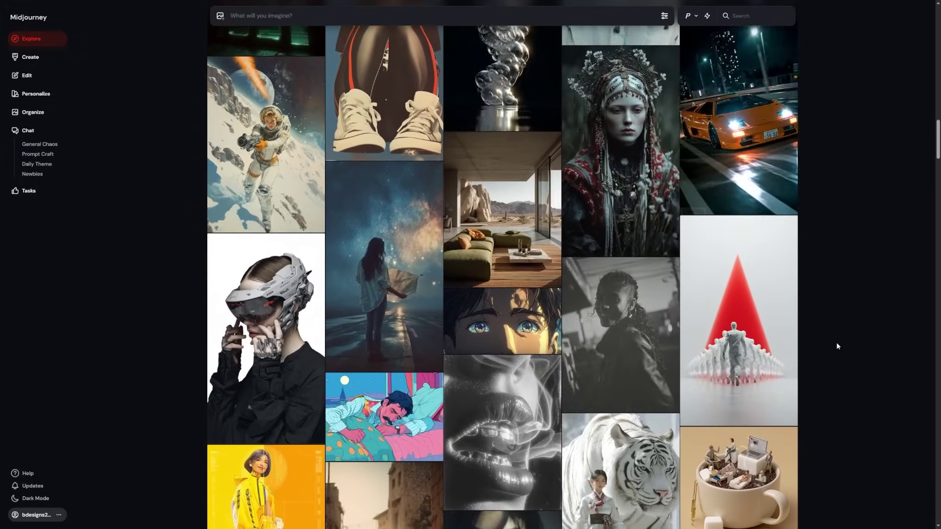
pyautogui.click(503, 319)
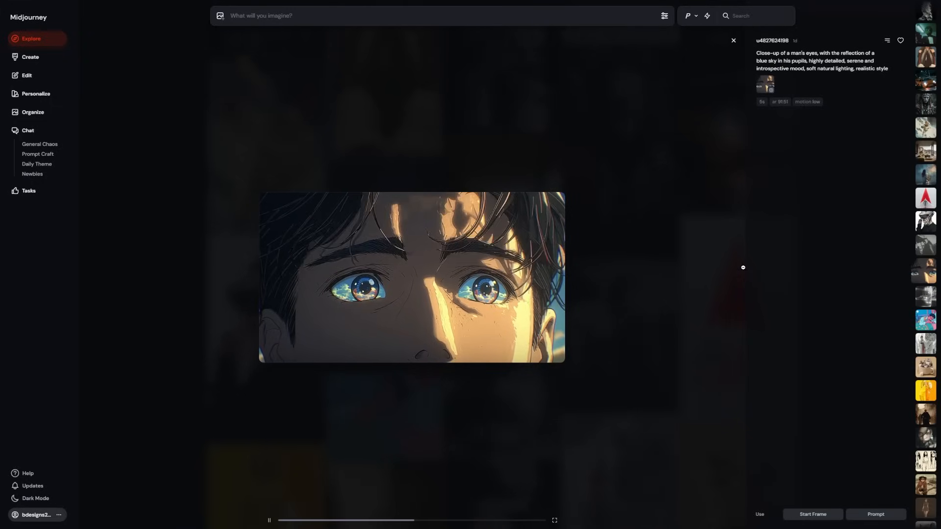
pyautogui.moveTo(775, 272)
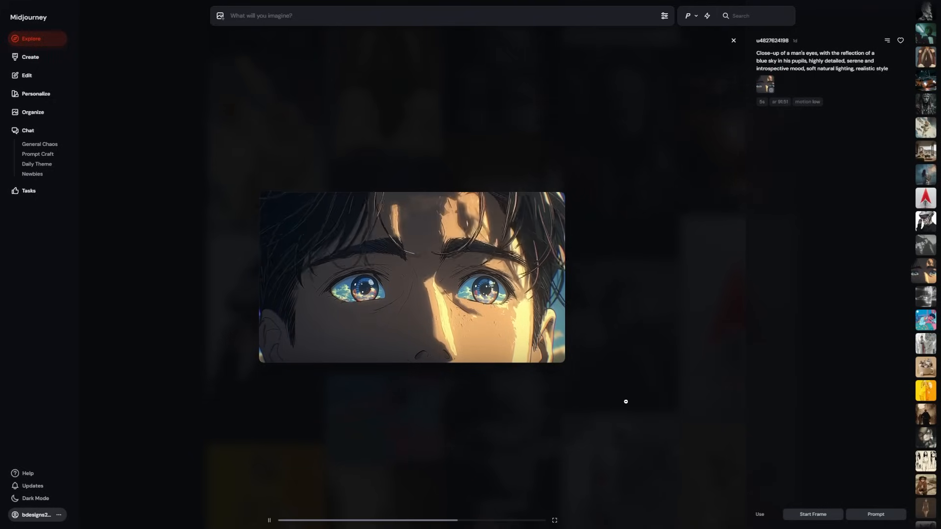
pyautogui.click(733, 40)
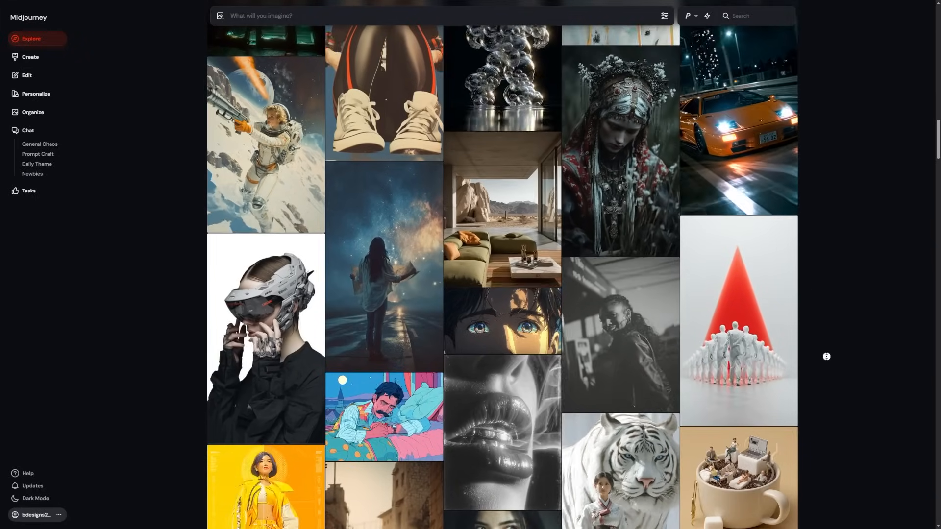
pyautogui.scroll(-3)
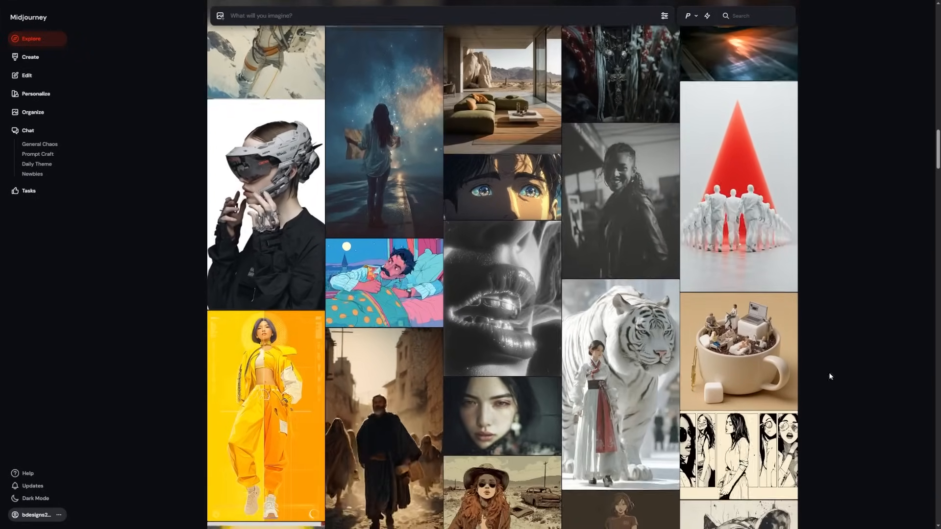
pyautogui.click(502, 415)
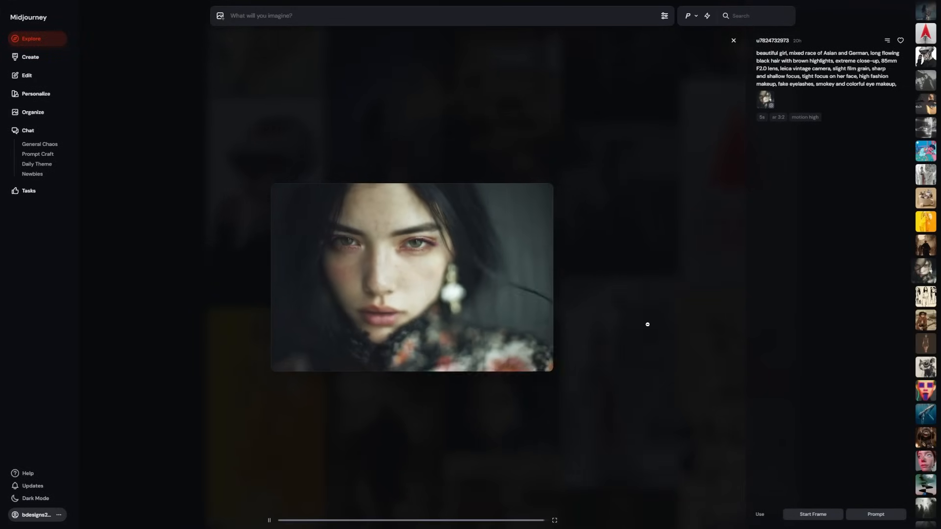
pyautogui.click(732, 40)
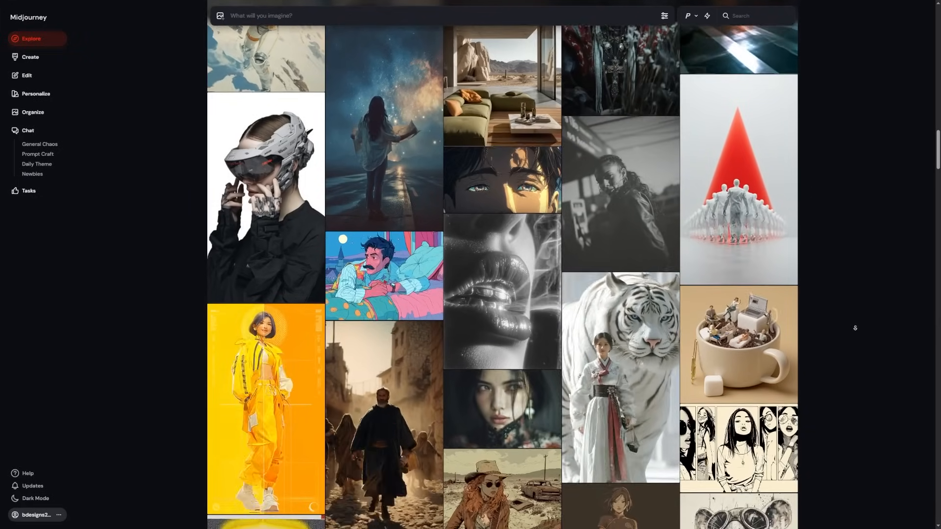
pyautogui.scroll(-3)
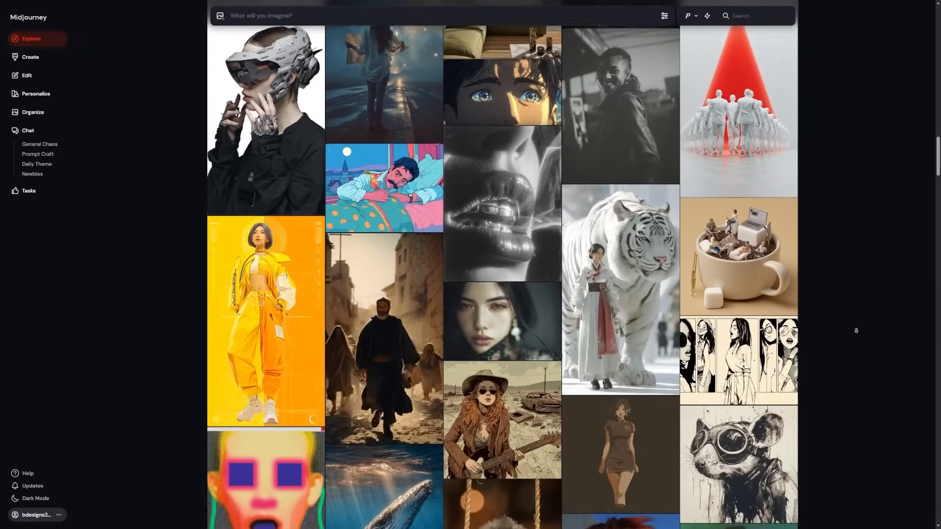
pyautogui.scroll(-3)
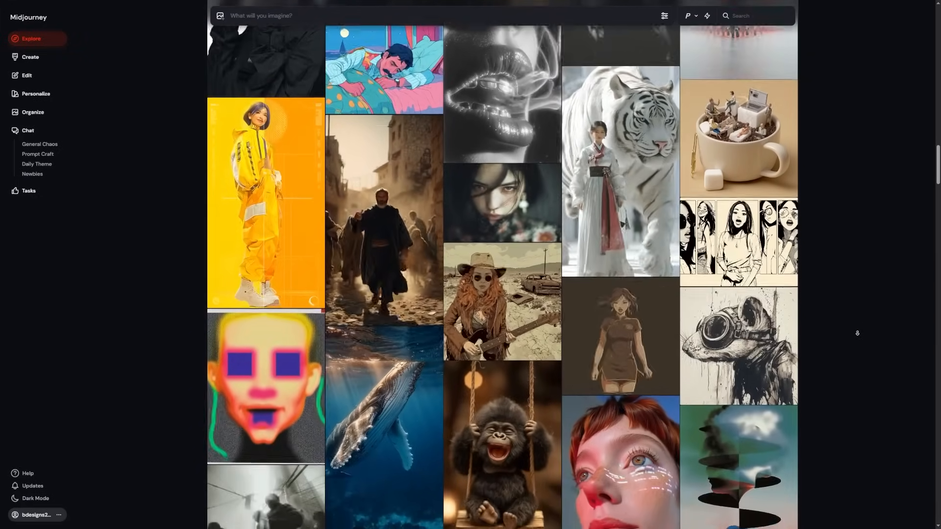
pyautogui.scroll(-3)
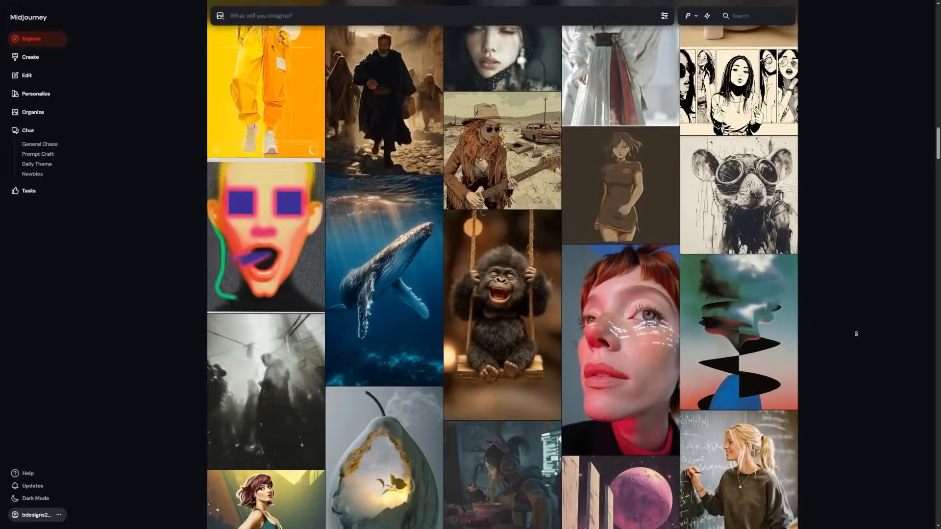
pyautogui.scroll(-3)
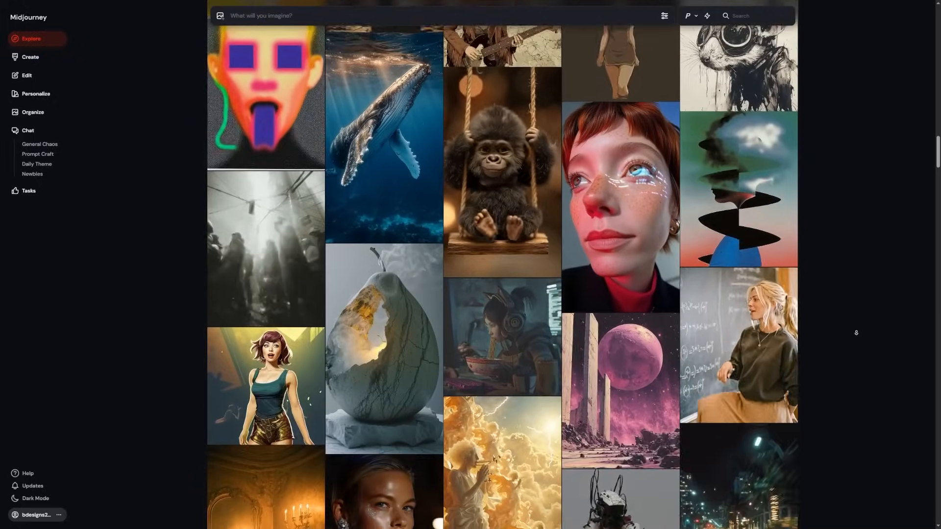
pyautogui.scroll(-3)
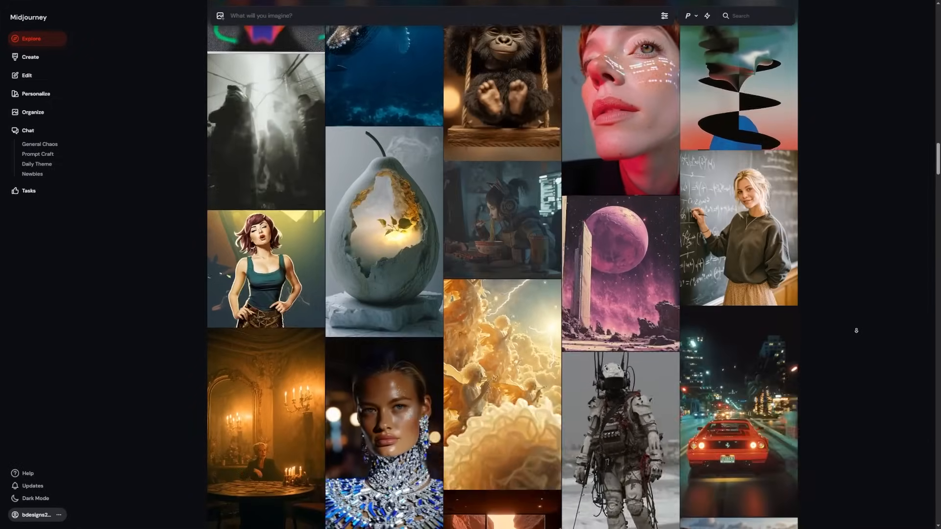
pyautogui.scroll(-3)
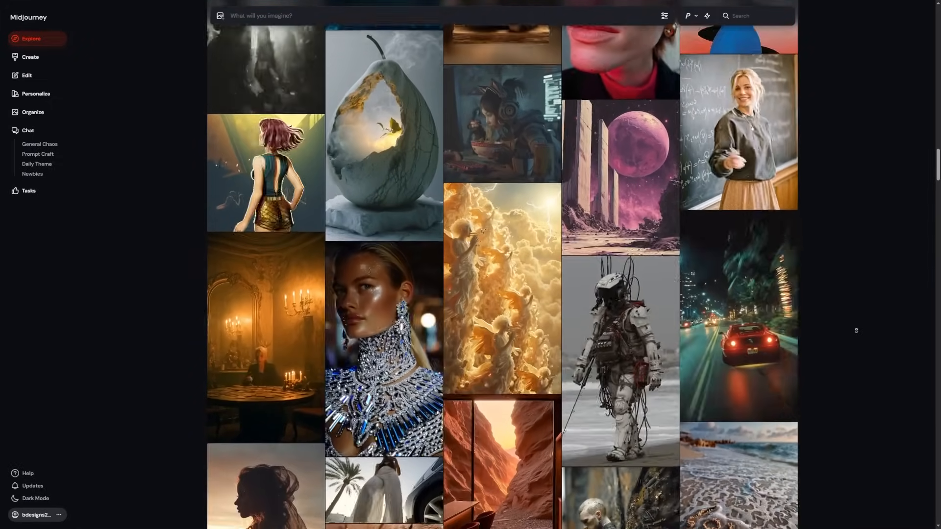
pyautogui.scroll(-3)
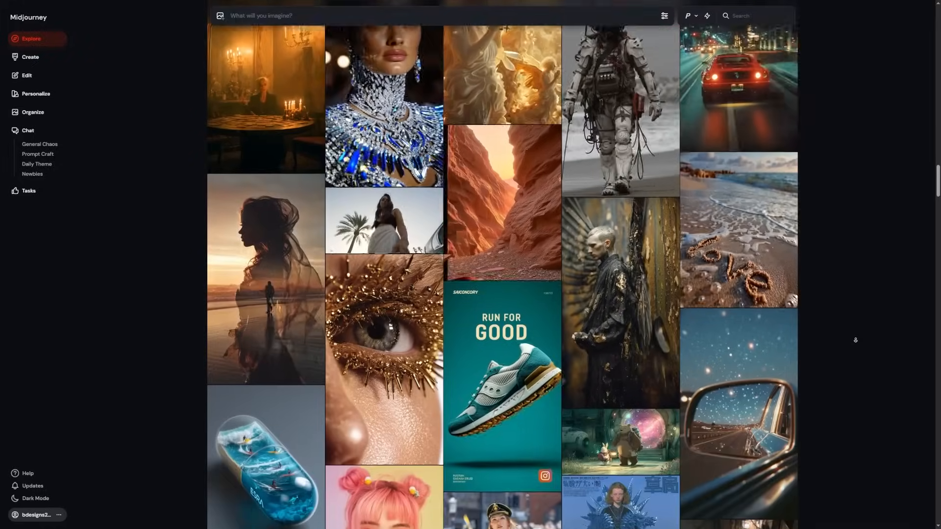
pyautogui.scroll(-3)
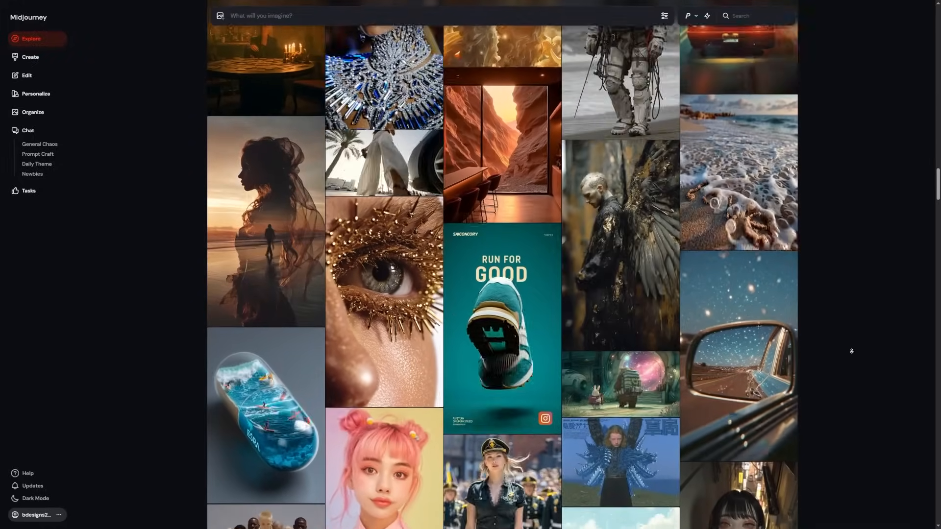
pyautogui.scroll(-3)
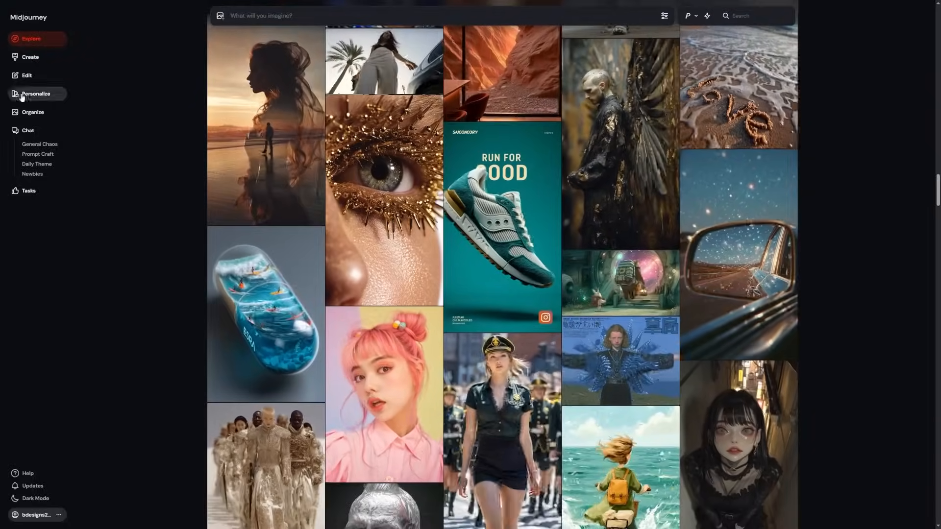
pyautogui.moveTo(32, 115)
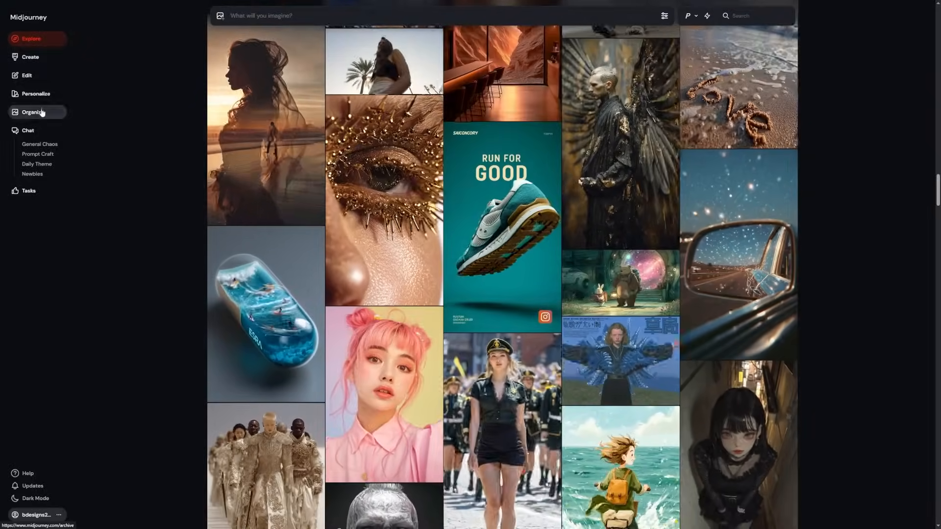
# Step: From Organize, preview the extended moonlit lake zoom video, then close it
pyautogui.click(33, 112)
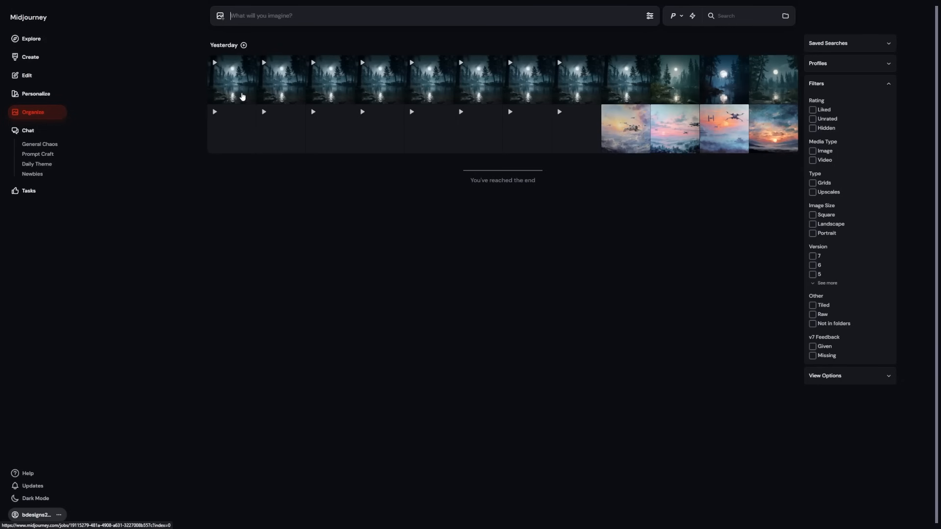
pyautogui.click(240, 80)
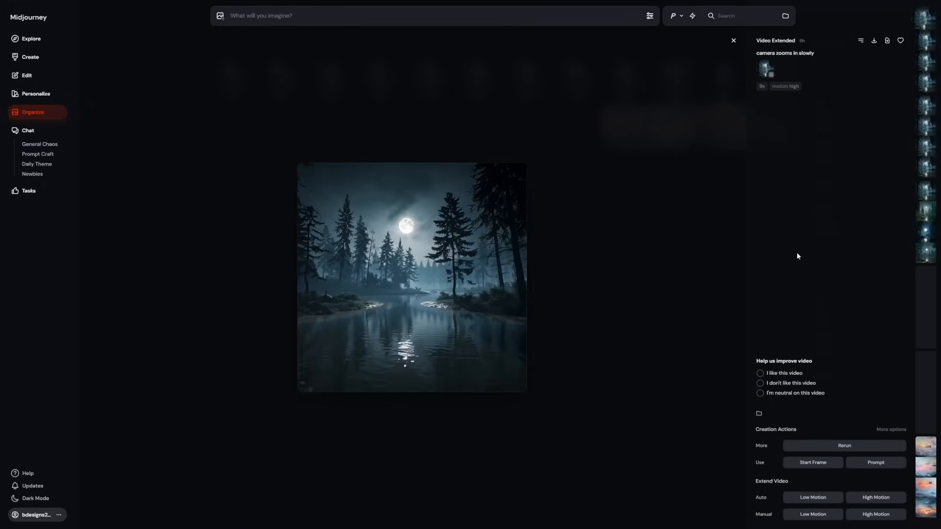
pyautogui.doubleClick(772, 481)
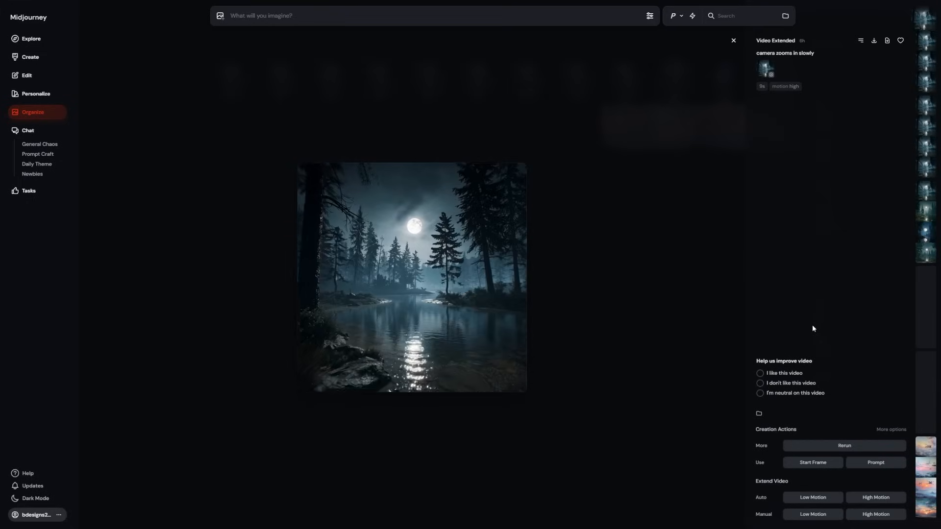
pyautogui.click(411, 277)
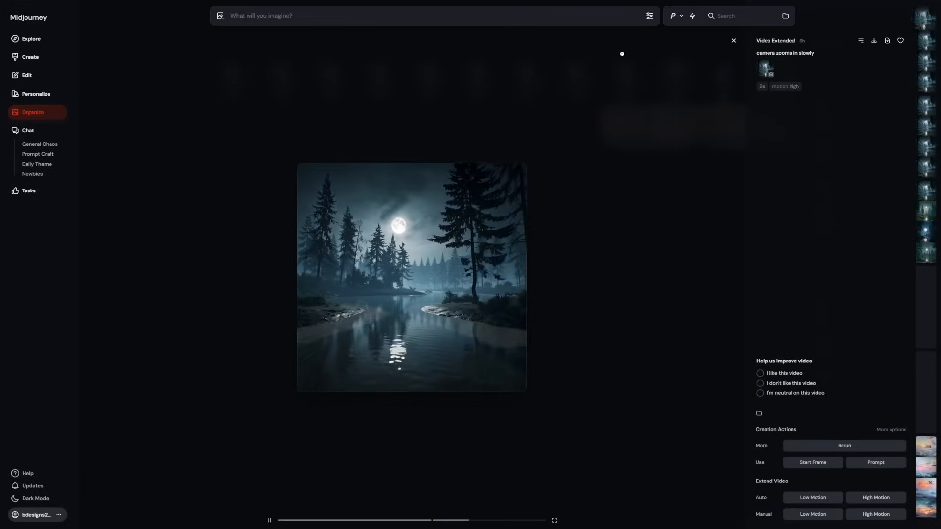
pyautogui.click(732, 40)
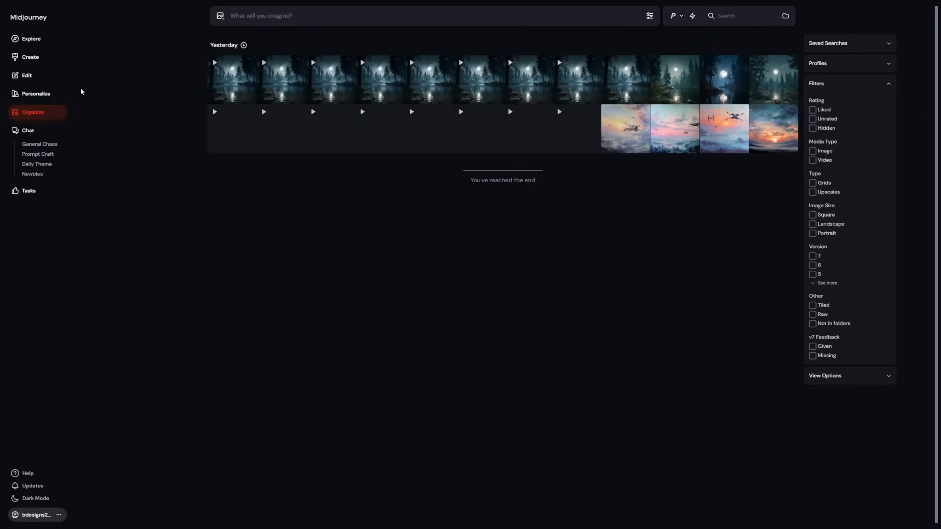